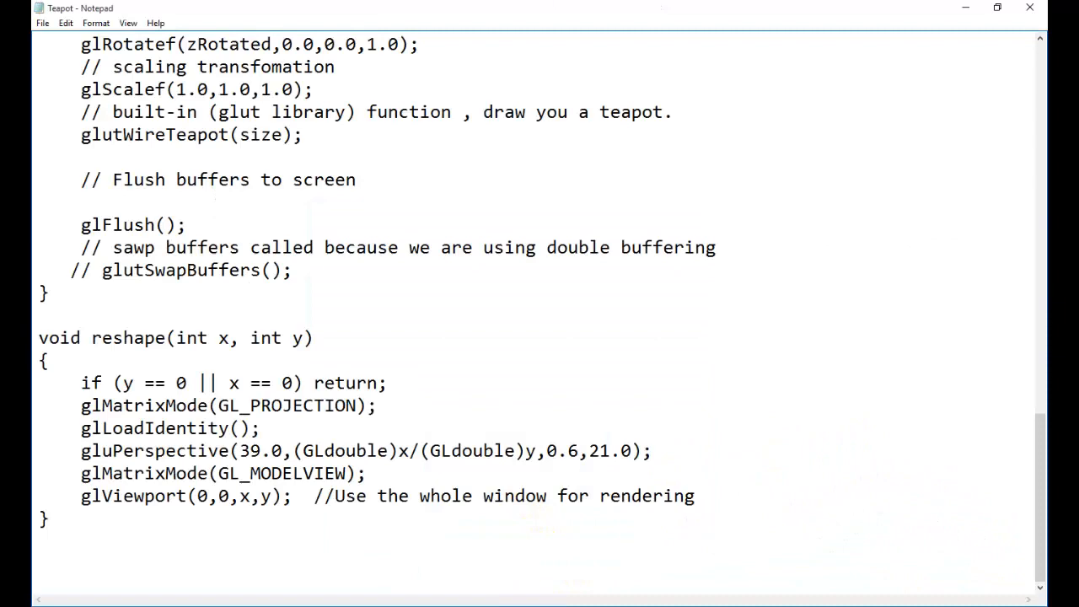
Scroll through the teapot OpenGL source code in Notepad.
scroll(up, 3)
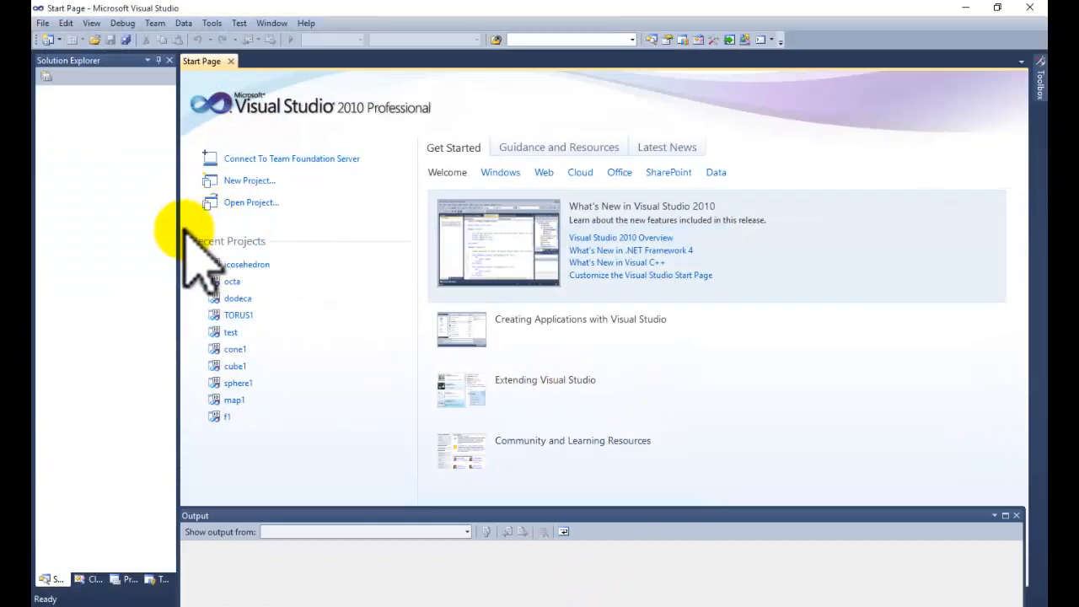
Create a new Visual C++ Empty Project named 'teapot'.
click(250, 181)
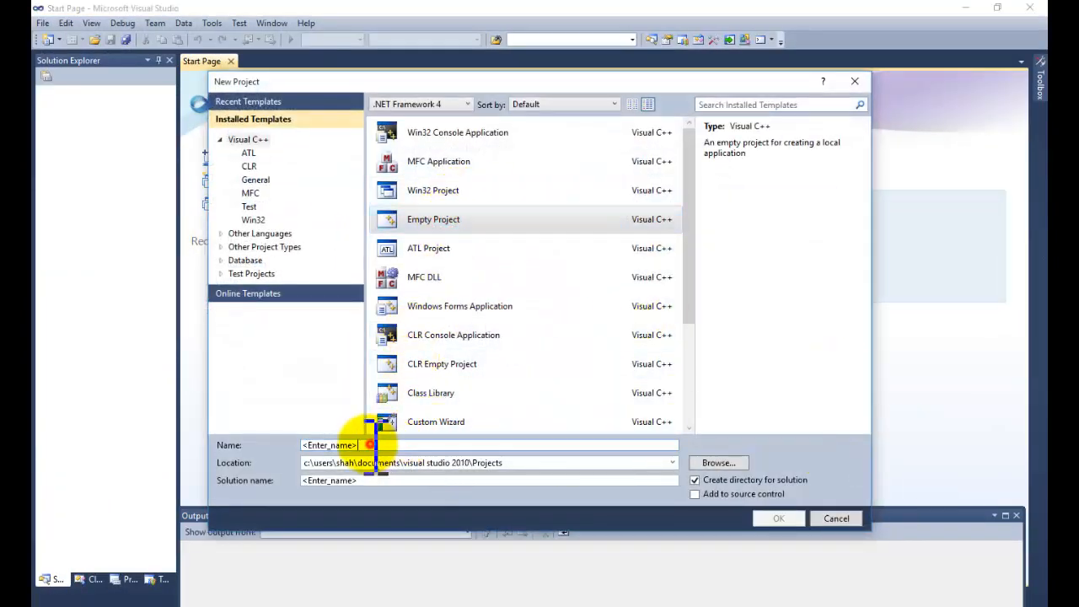
text(tea)
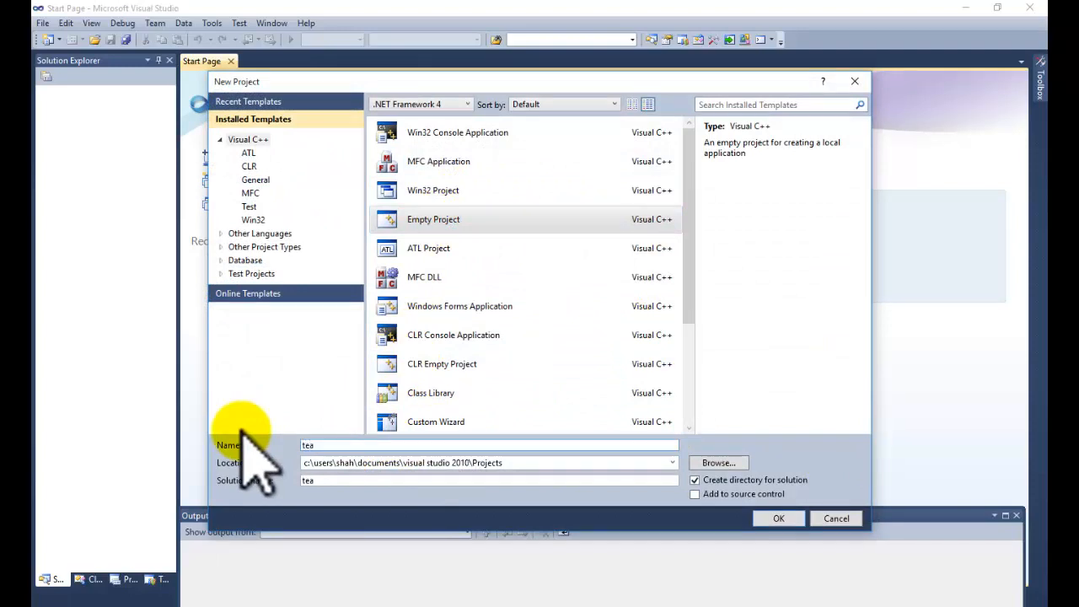
text(pot)
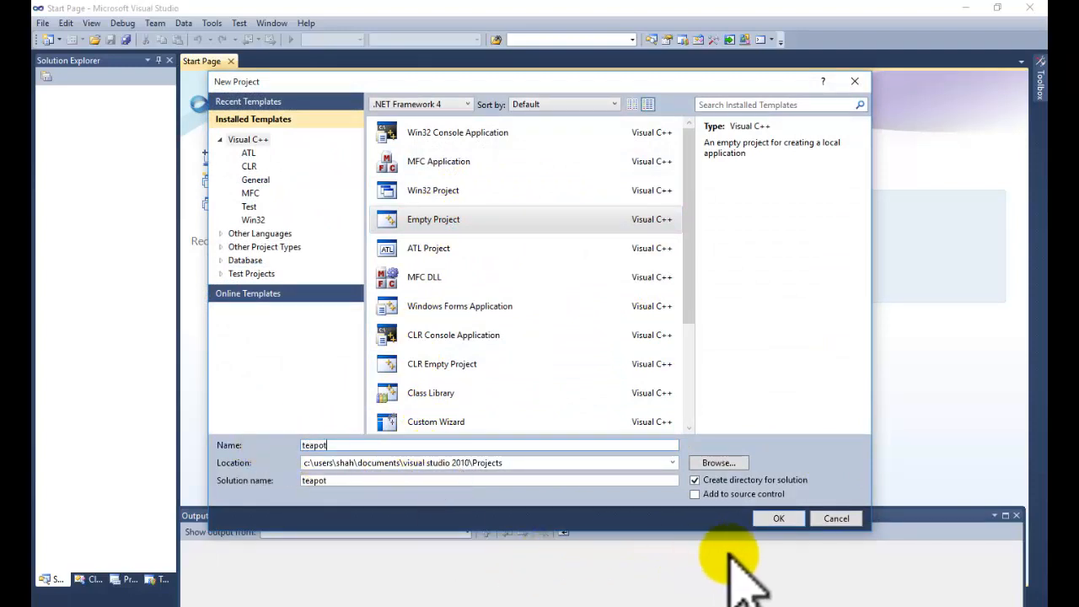
click(779, 518)
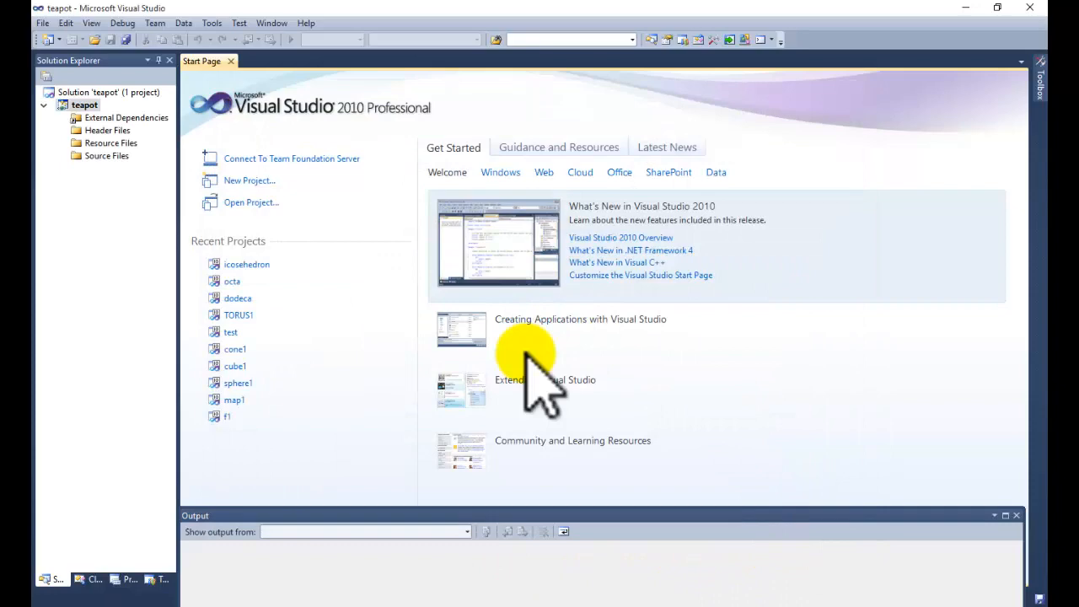
Add a new C++ source file named 'tea.cpp' to the teapot project.
right_click(84, 104)
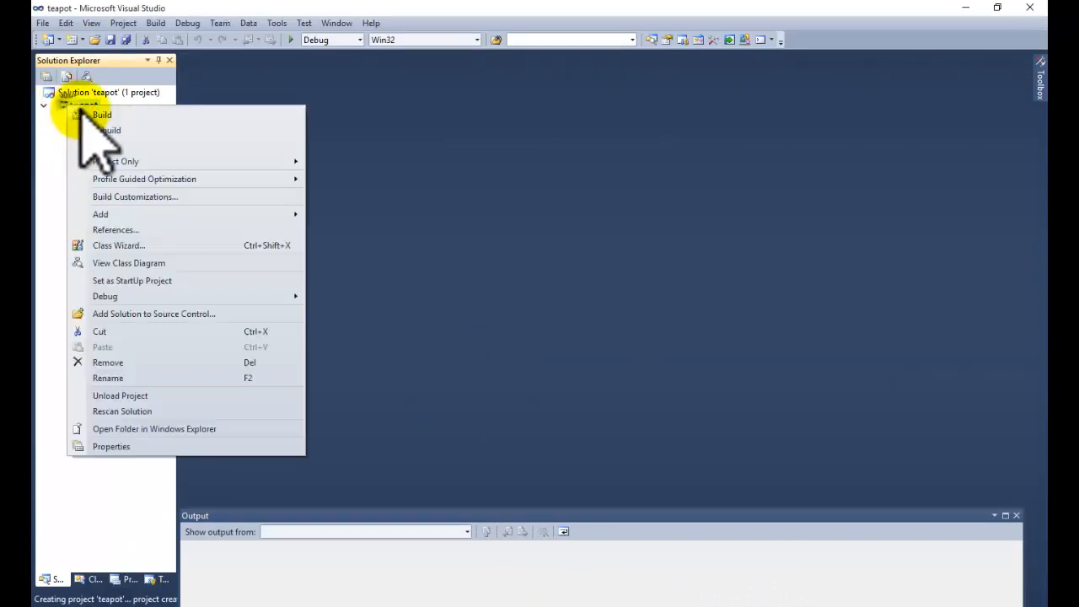
click(100, 214)
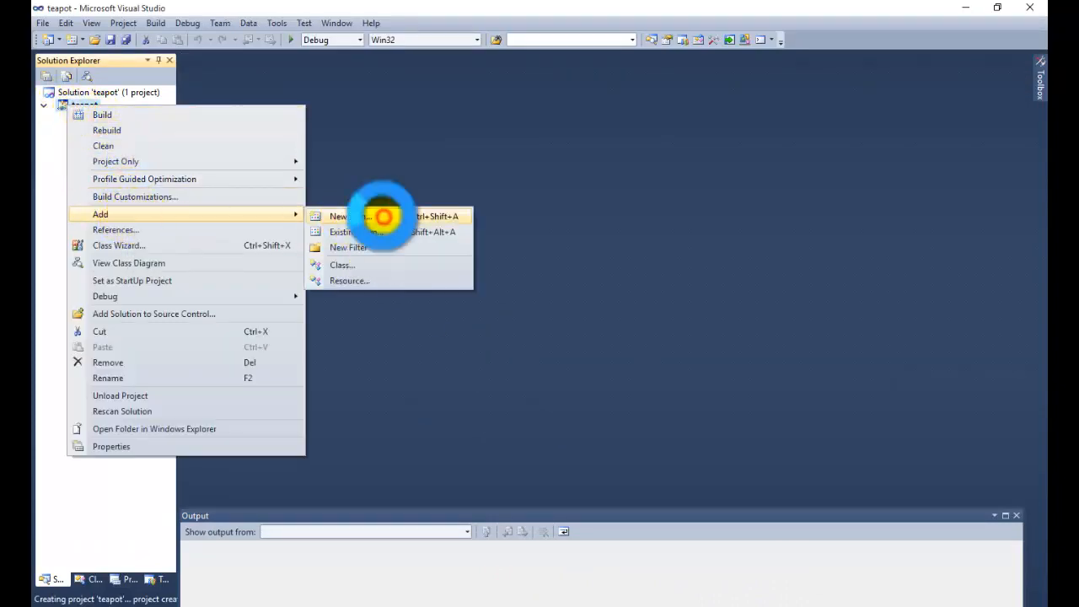
click(344, 215)
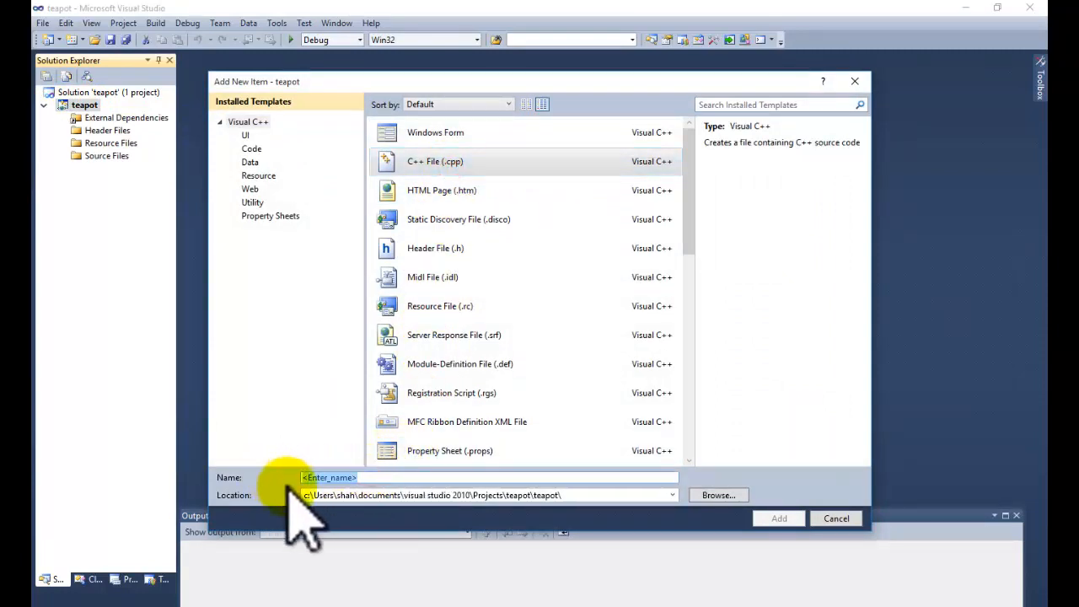
text(tea)
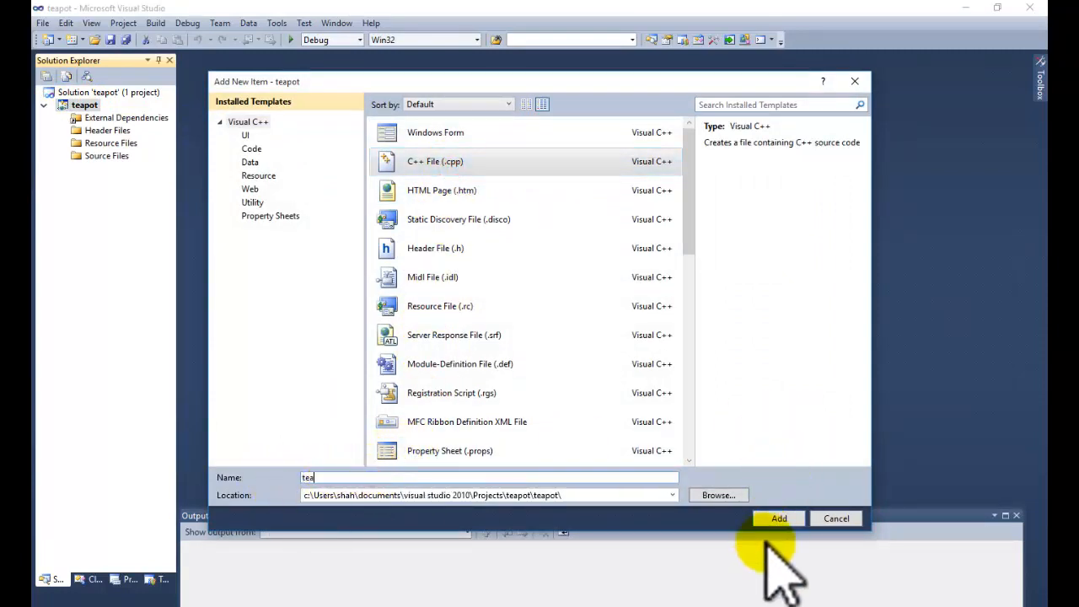
click(778, 519)
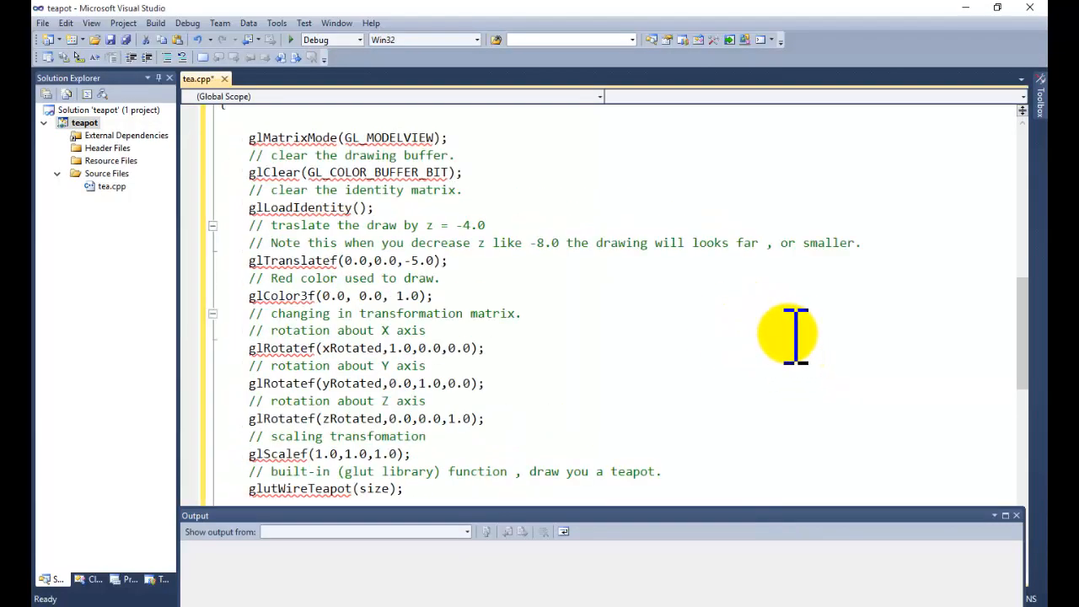
Scroll through the pasted tea.cpp code, reviewing its globals, idle, main and display functions.
scroll(up, 3)
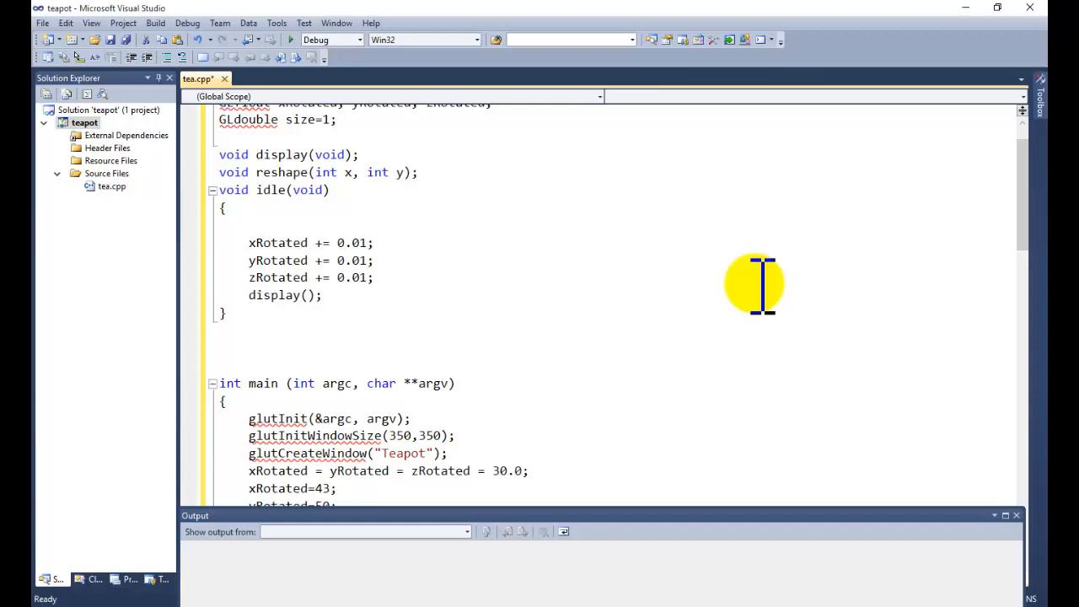
scroll(up, 3)
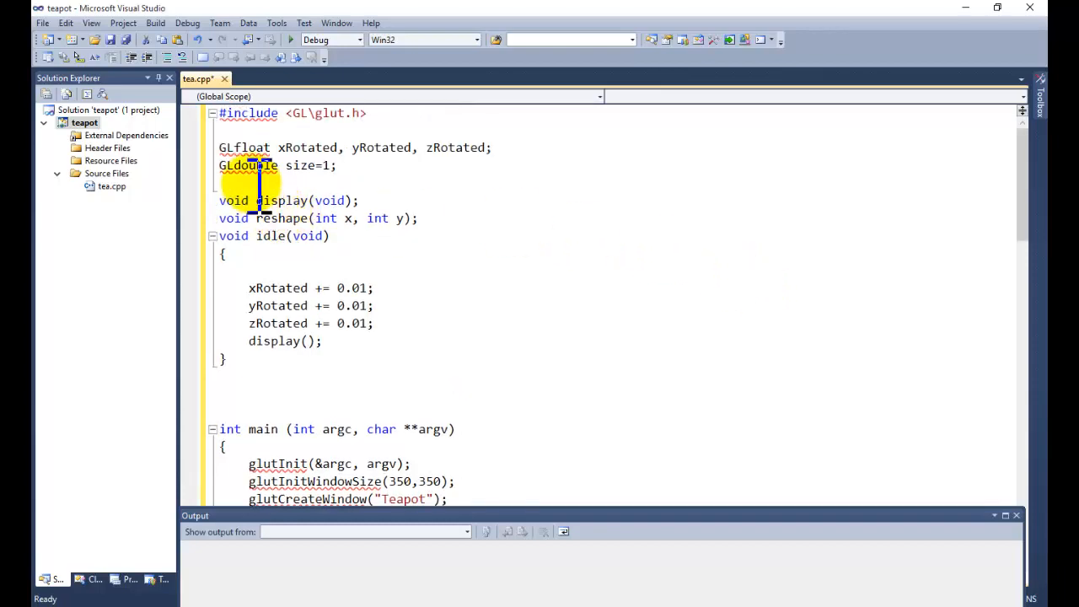
scroll(down, 3)
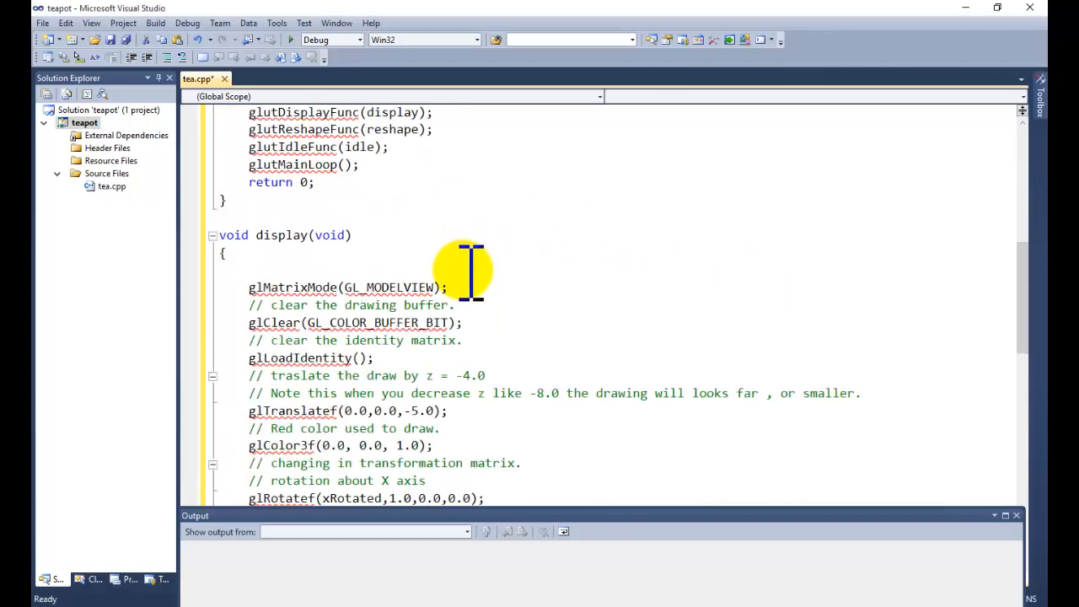
scroll(down, 3)
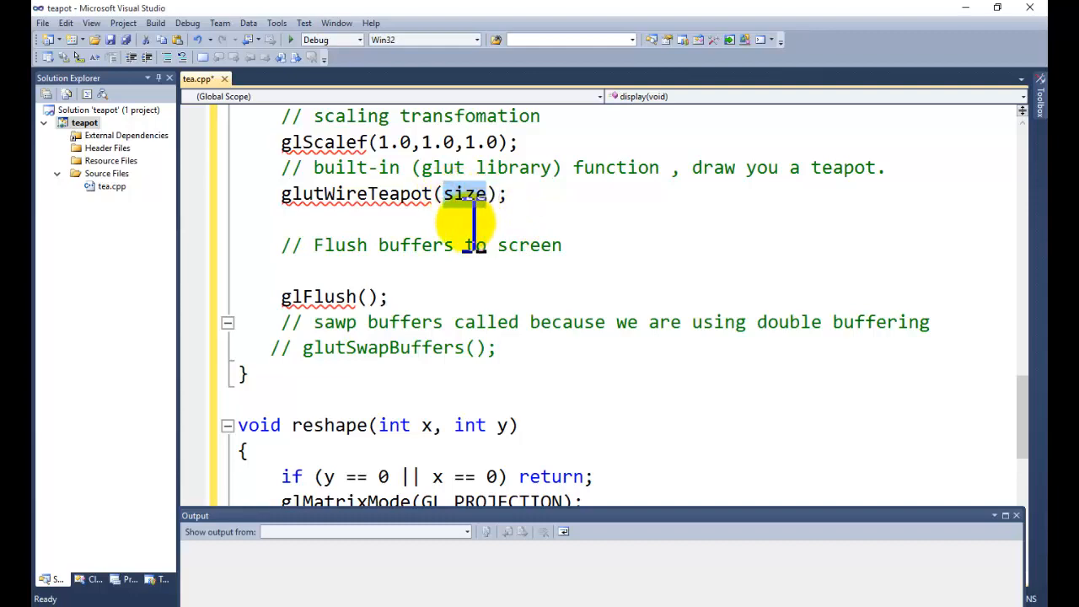
scroll(up, 3)
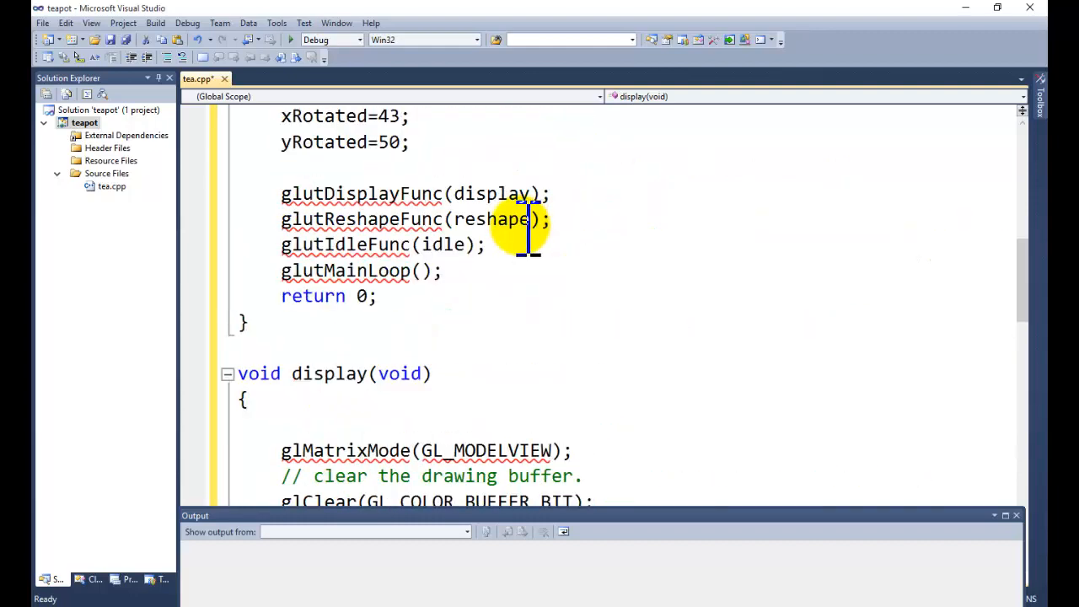
scroll(up, 3)
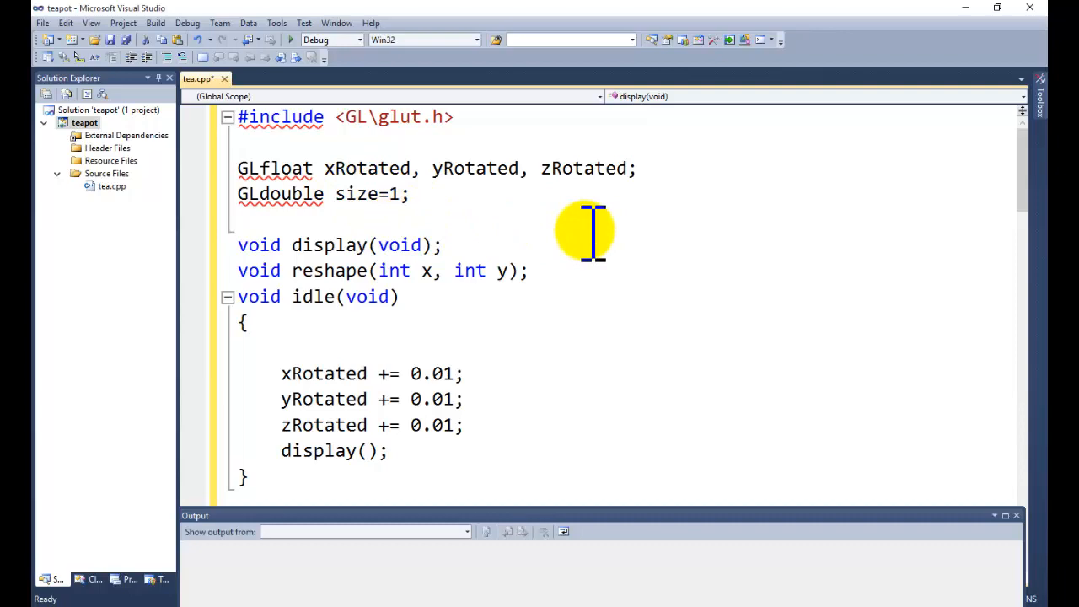
scroll(down, 3)
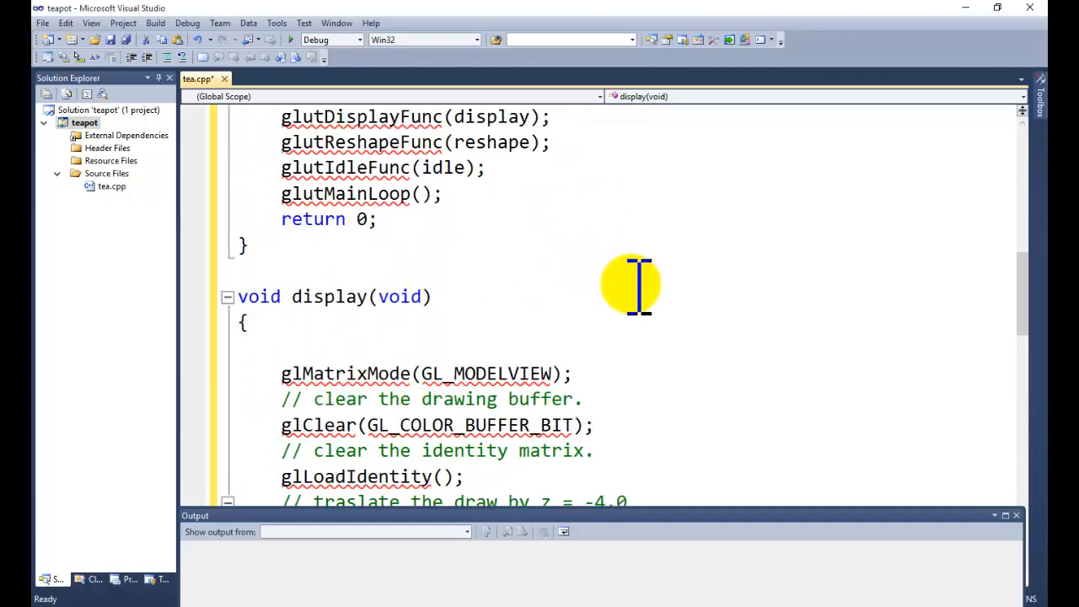
scroll(down, 3)
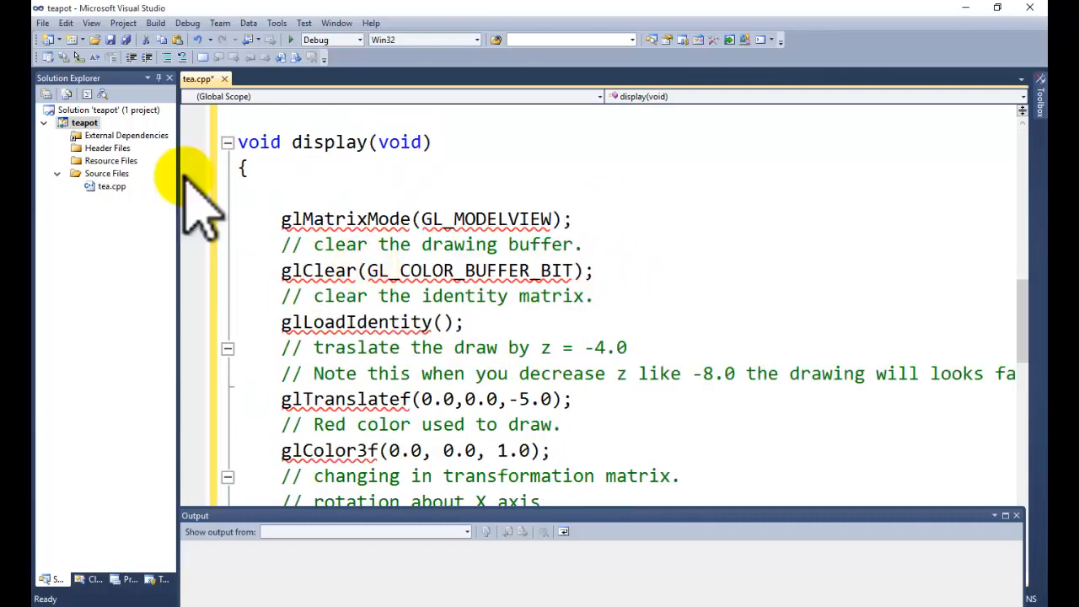
mouse_move(595, 318)
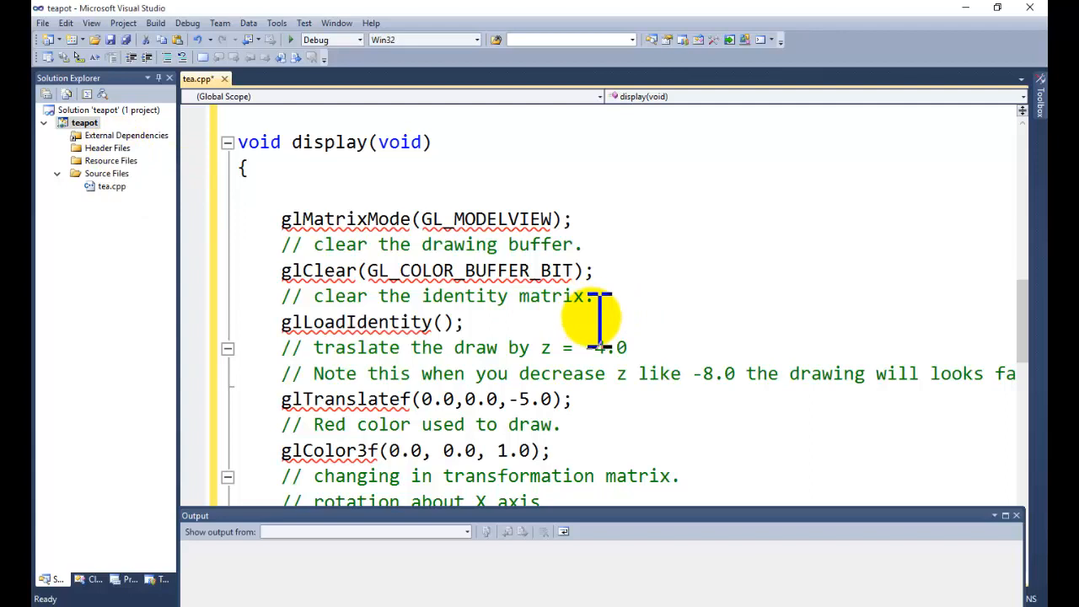
mouse_move(565, 101)
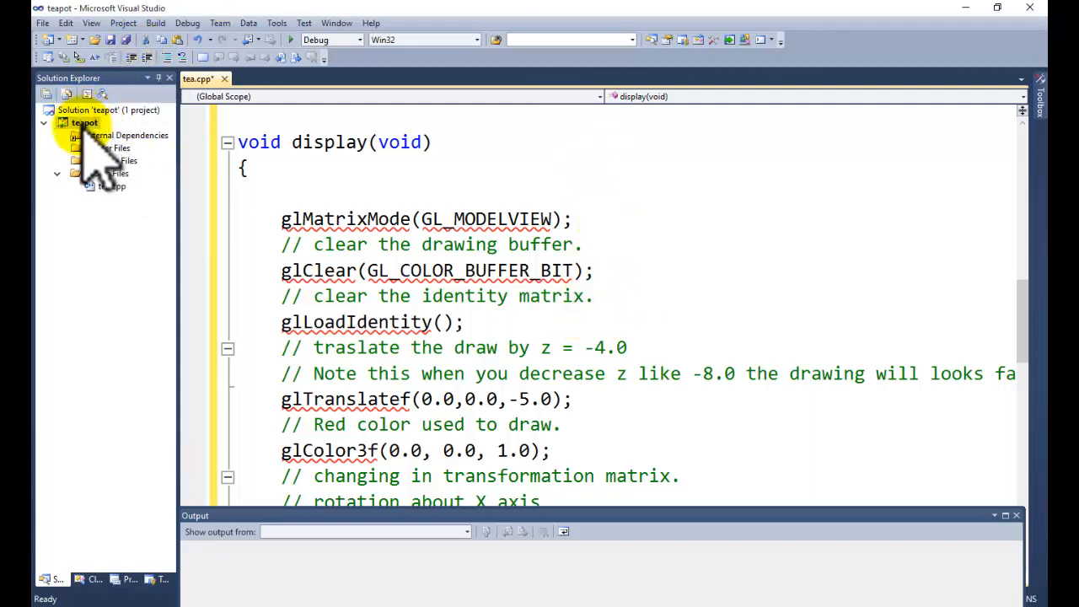
Add the freeglut and glew-1.11.0 include folders to Additional Include Directories.
right_click(84, 123)
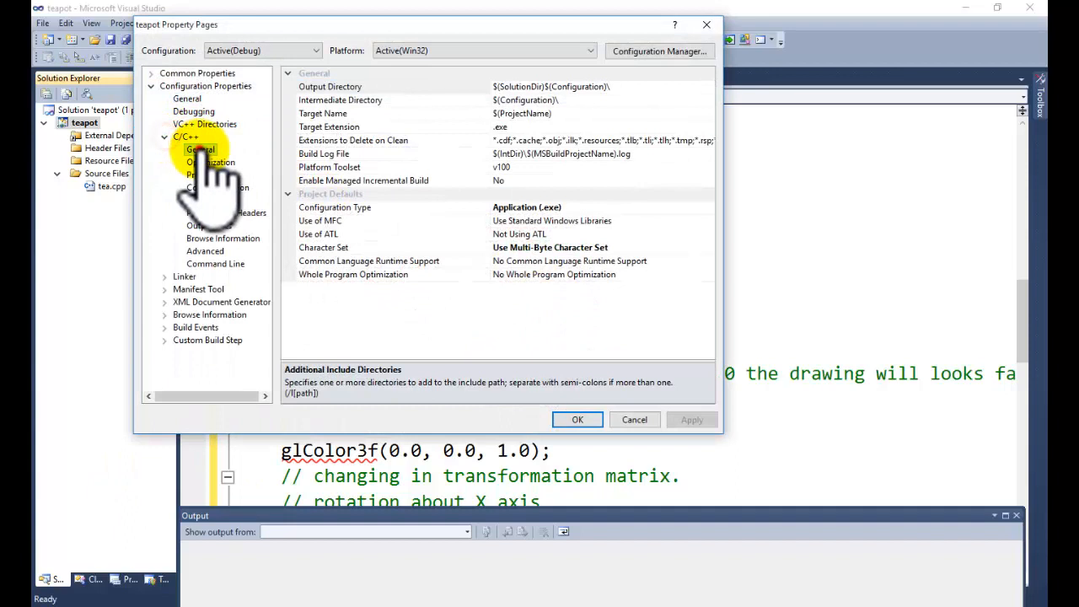
click(200, 150)
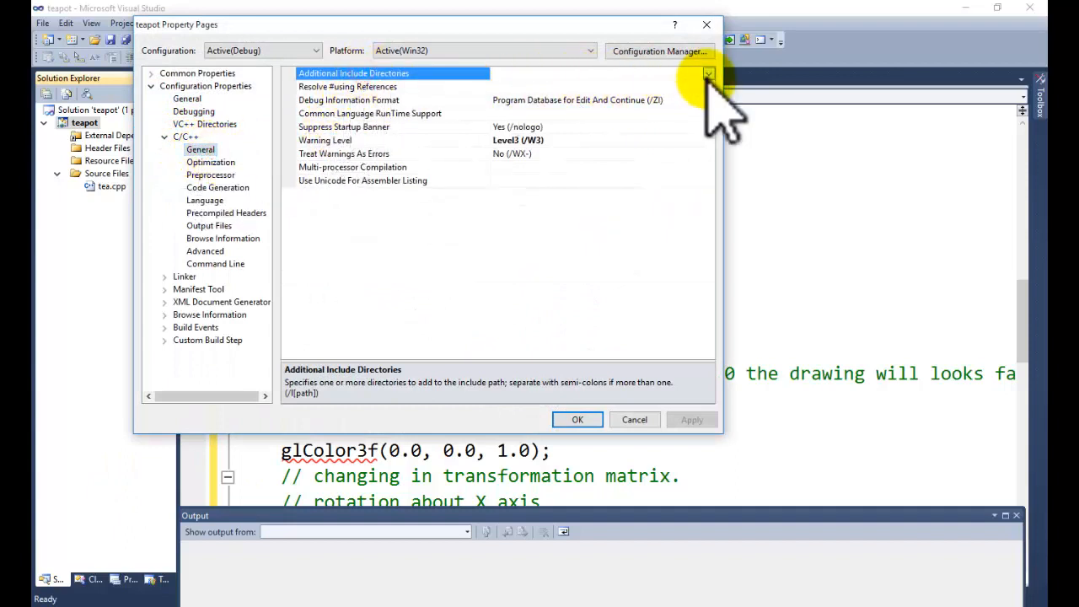
click(708, 74)
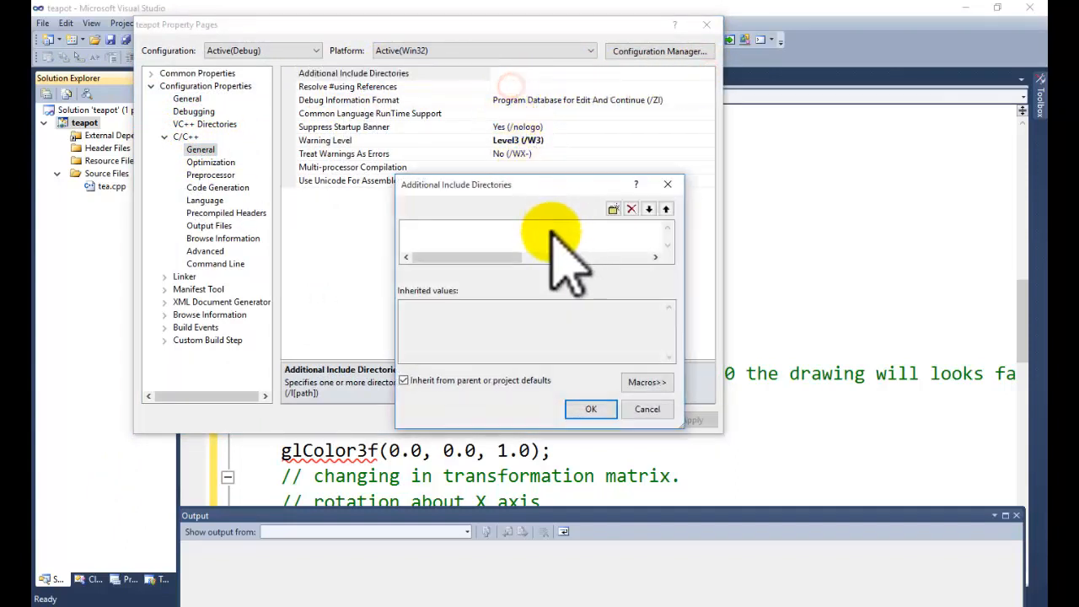
click(613, 208)
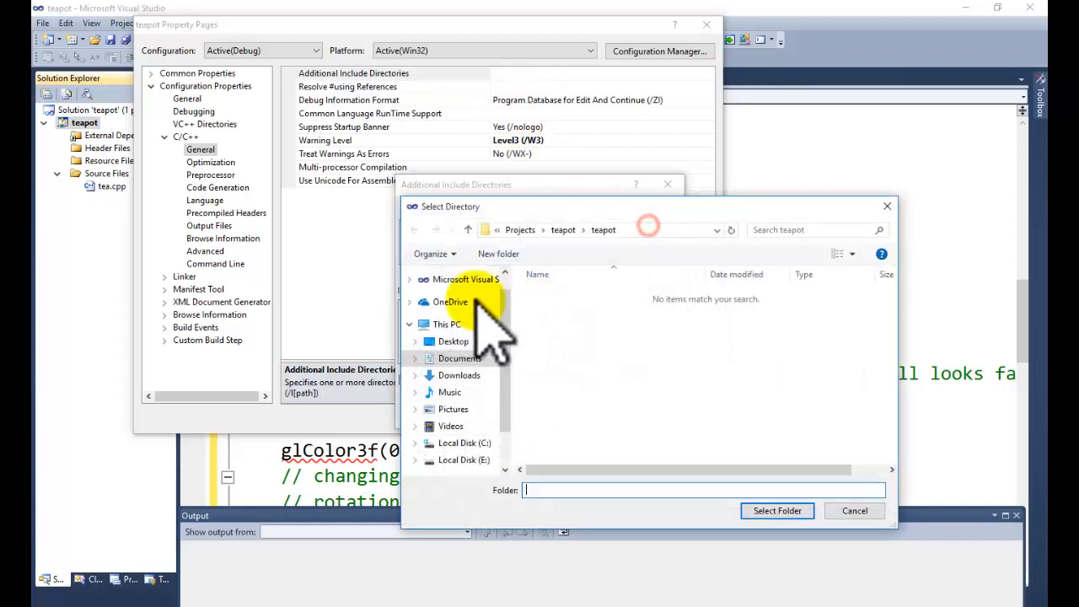
click(454, 341)
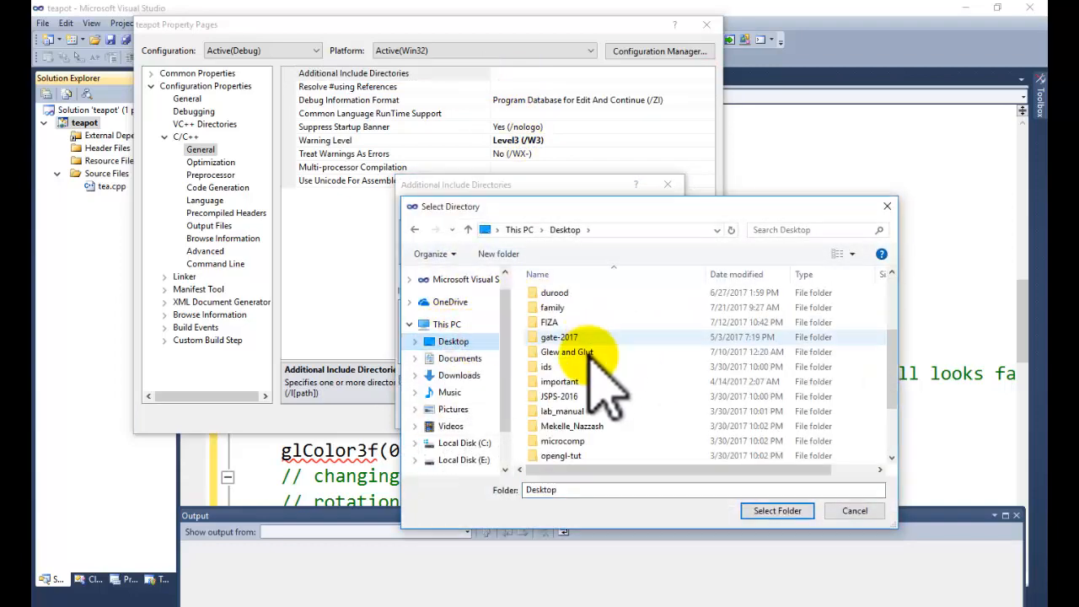
double_click(567, 352)
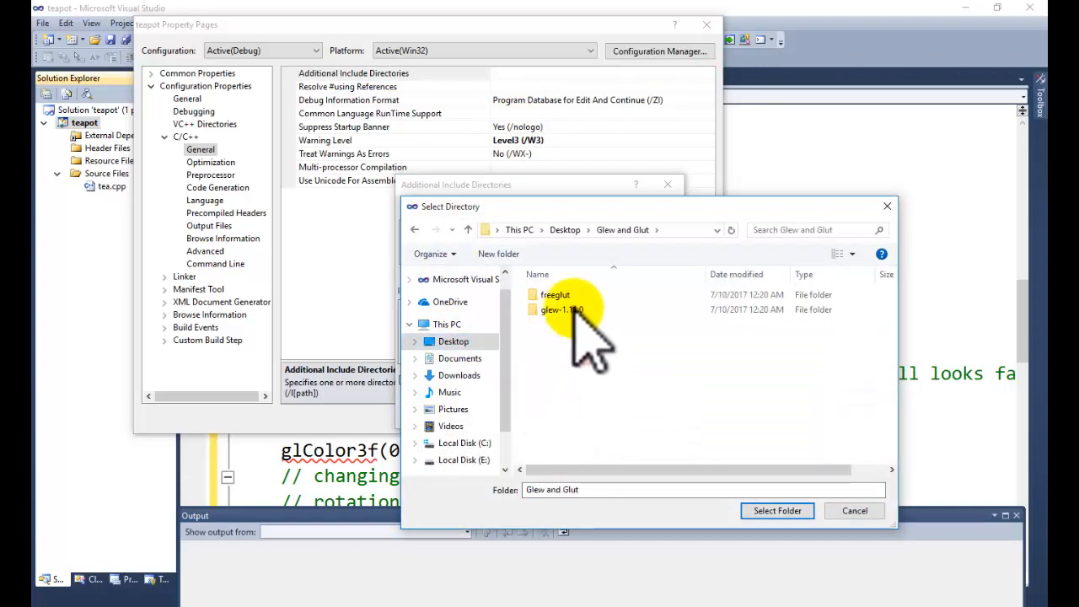
double_click(555, 294)
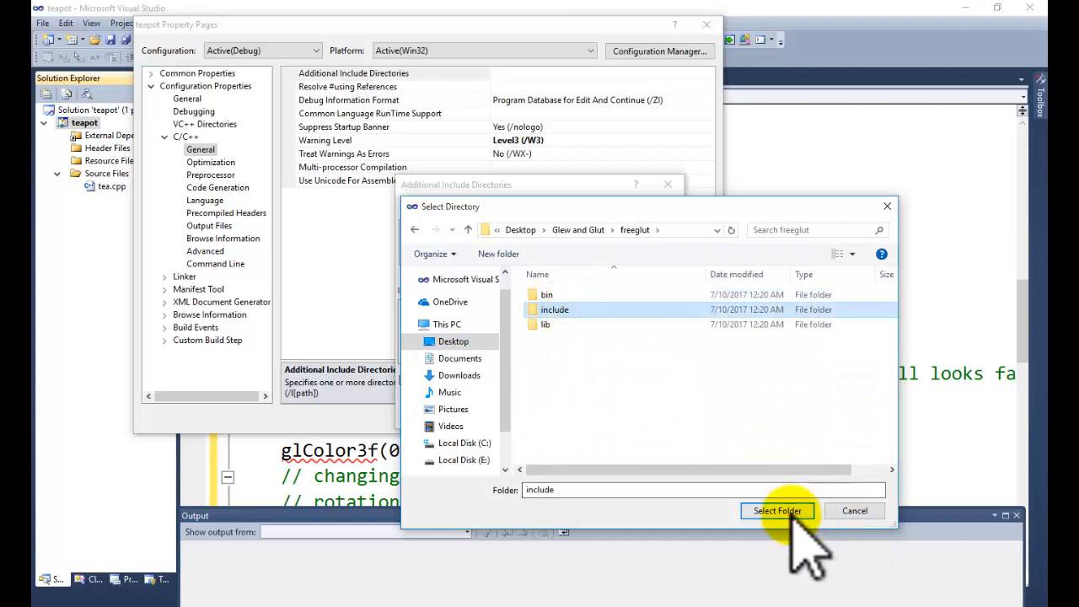
click(776, 511)
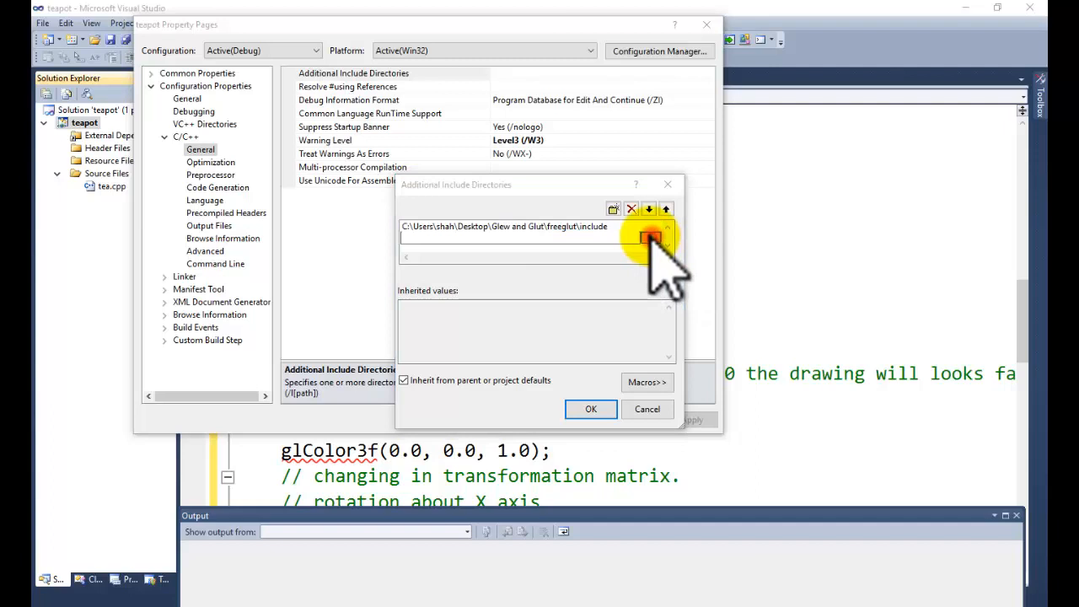
click(651, 236)
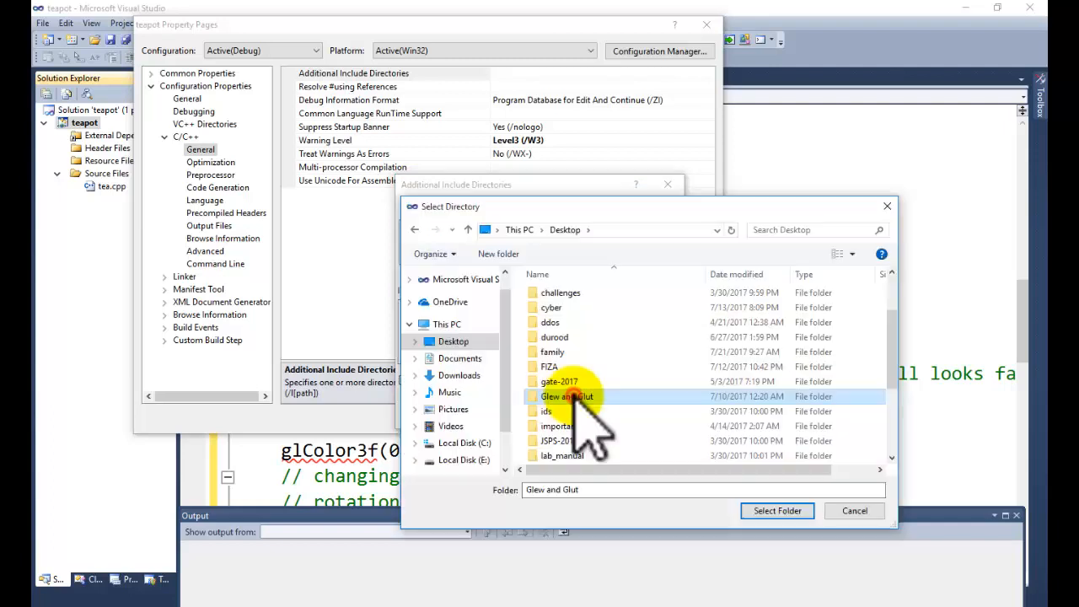
double_click(567, 397)
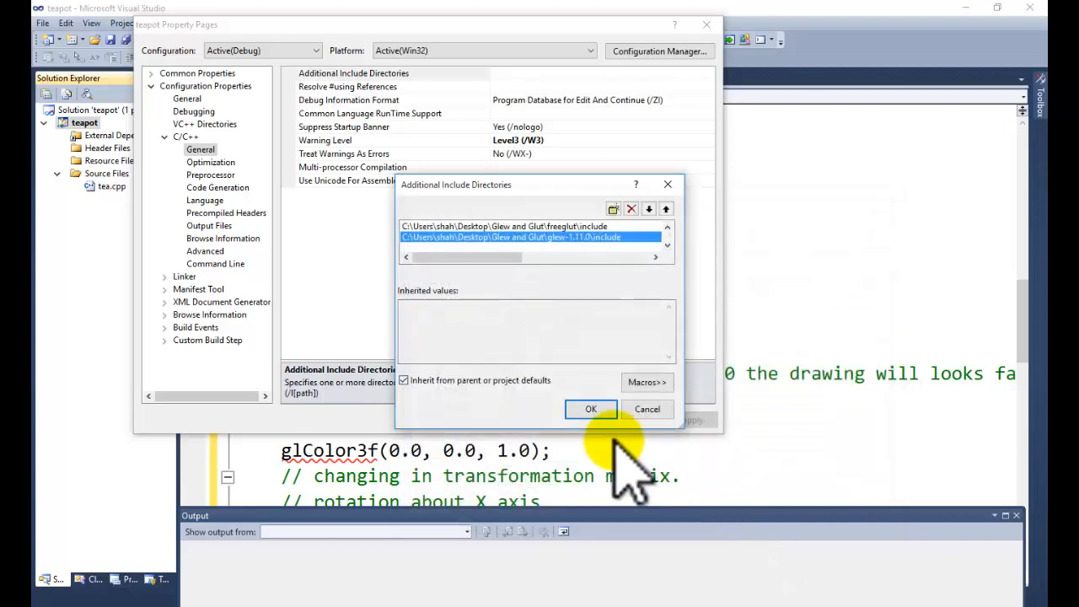
click(591, 409)
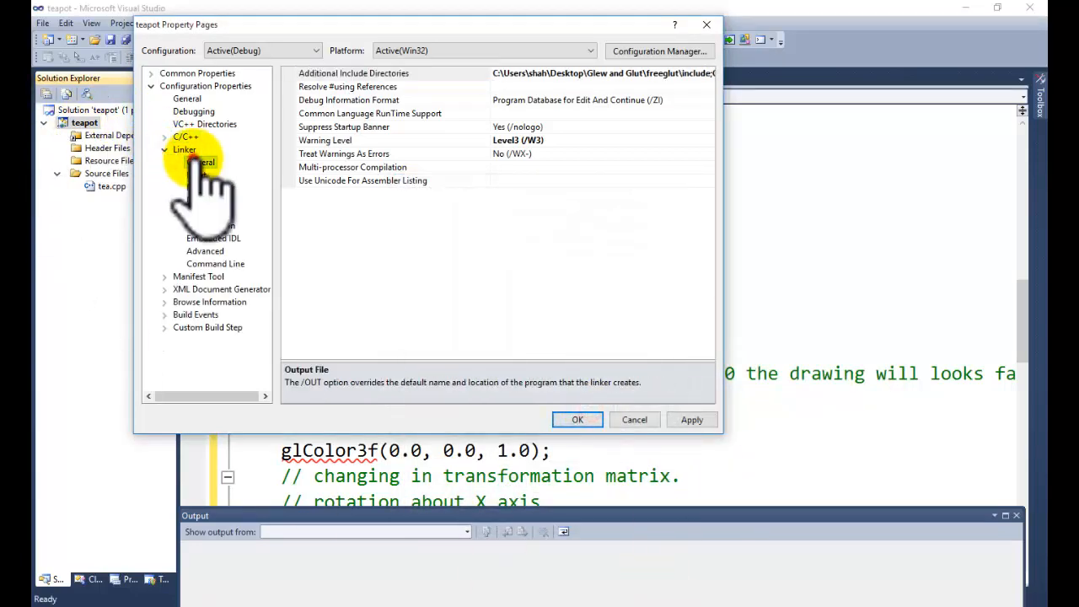
Add the freeglut and glew-1.11.0 lib folders as linker Additional Library Directories.
click(202, 162)
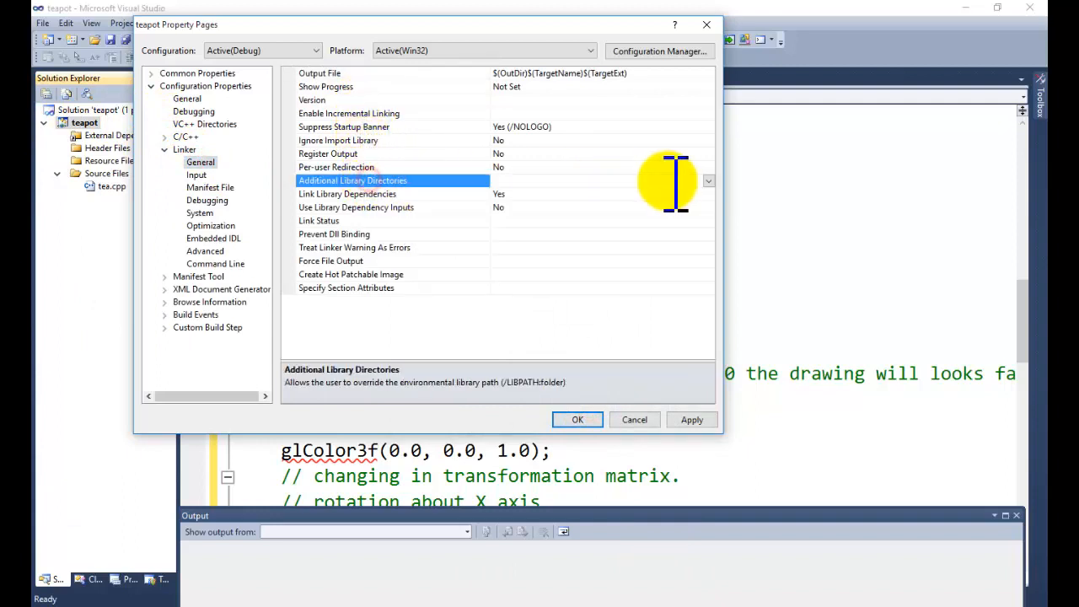
click(708, 180)
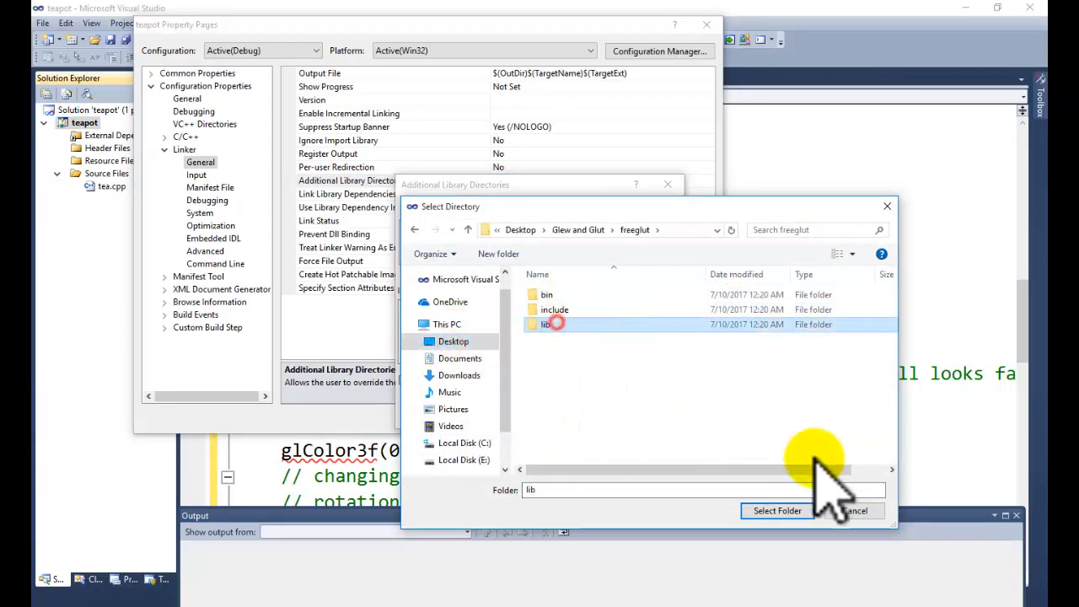
click(775, 510)
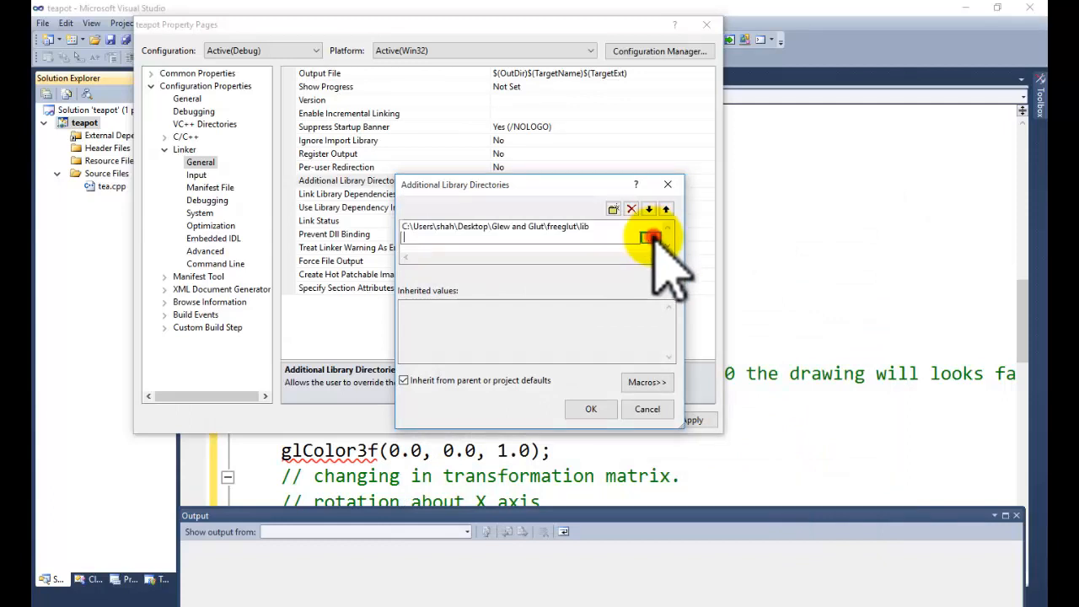
click(613, 208)
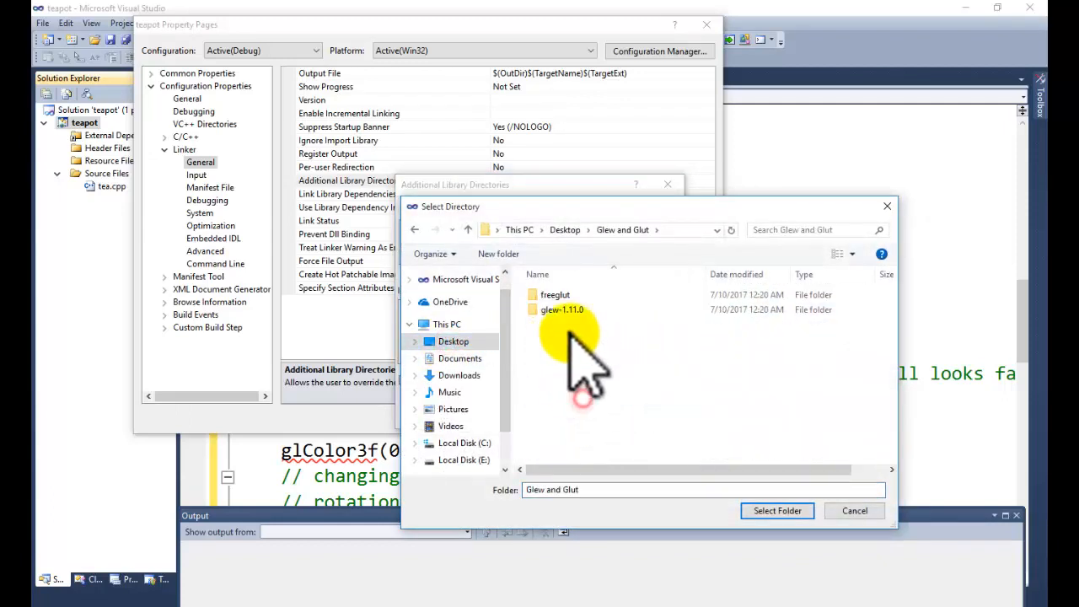
double_click(562, 309)
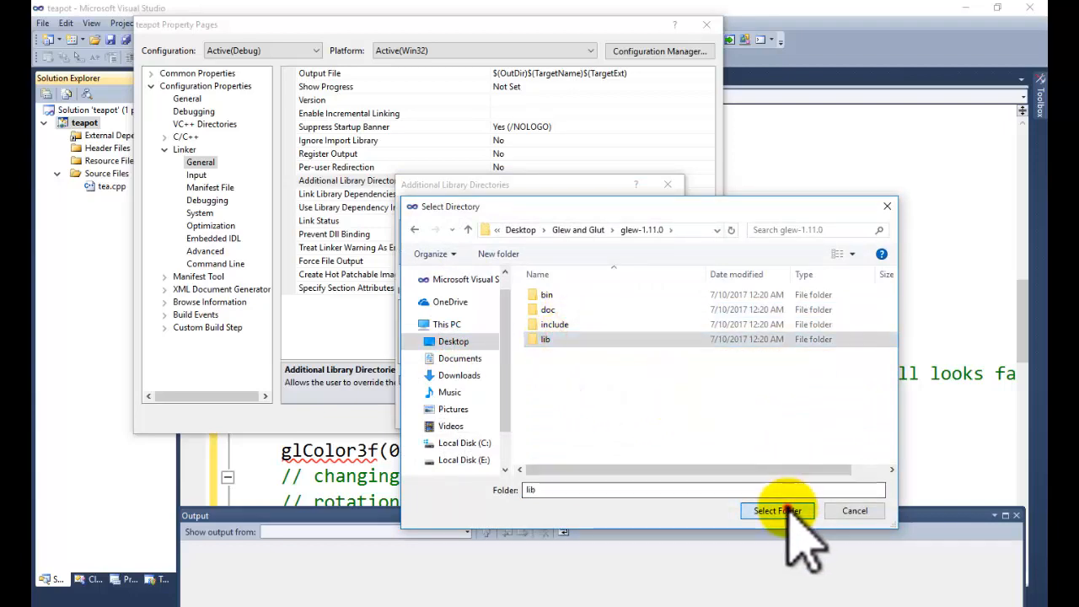
click(777, 511)
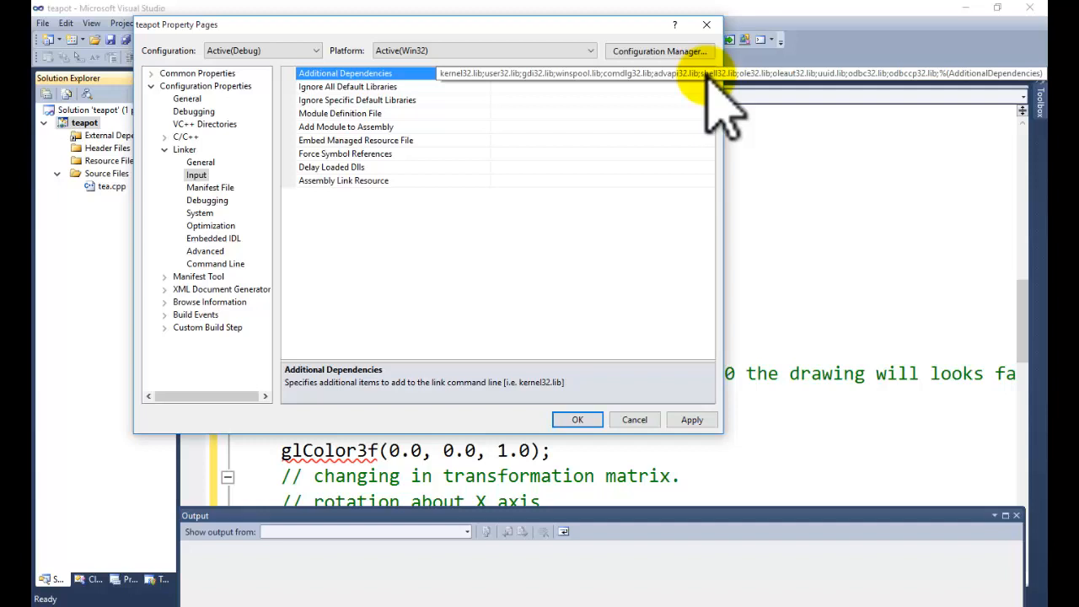
Add freeglut.lib and glew32.lib as linker dependencies, then locate the freeglut and glew32 DLLs.
click(1022, 73)
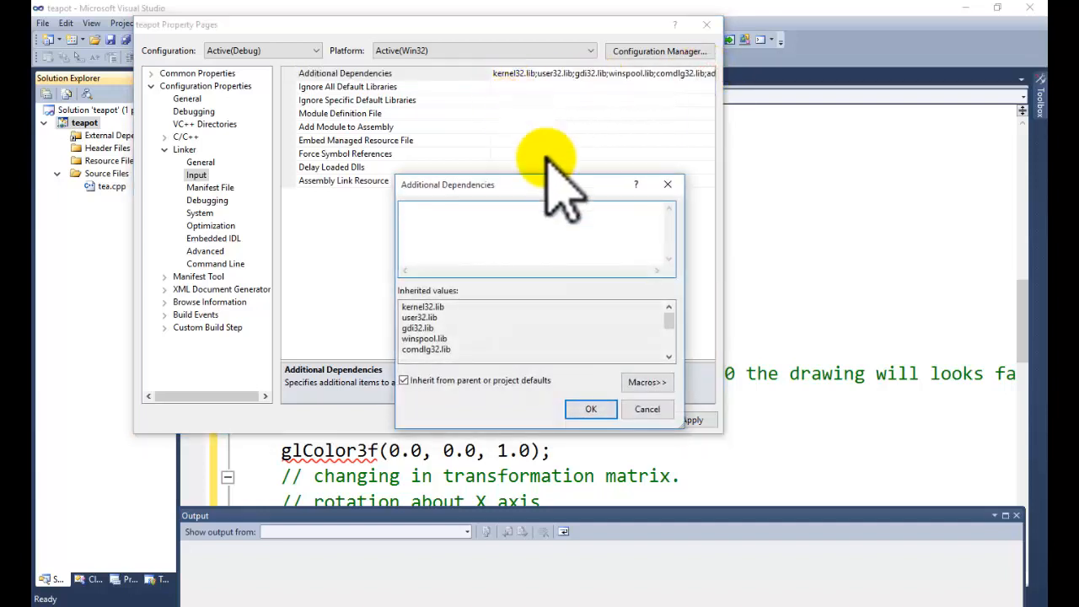
text(freeglut.lib)
text(glew)
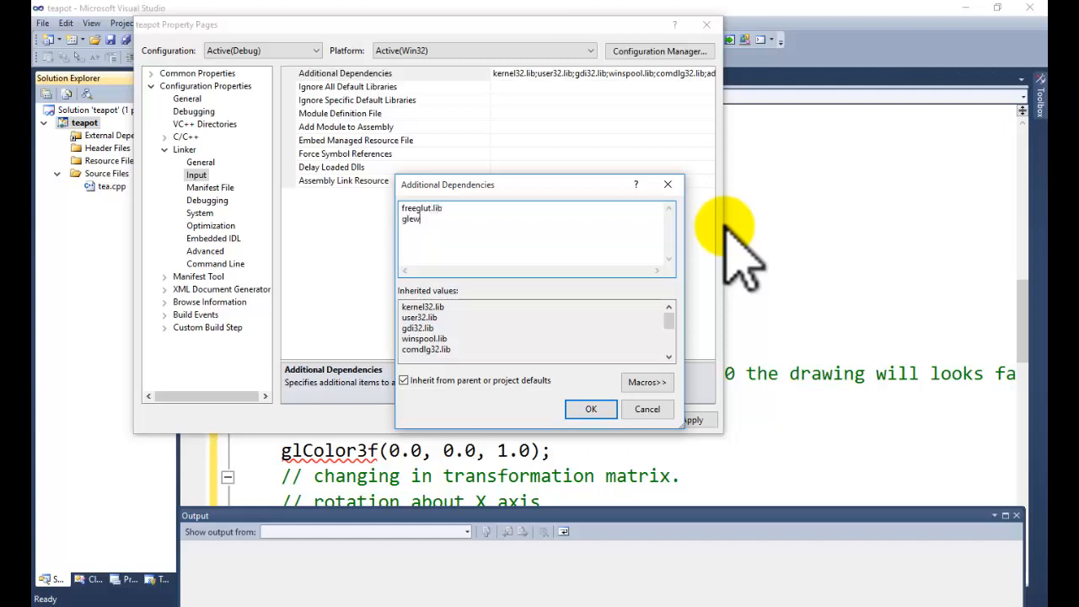
text(32.lib)
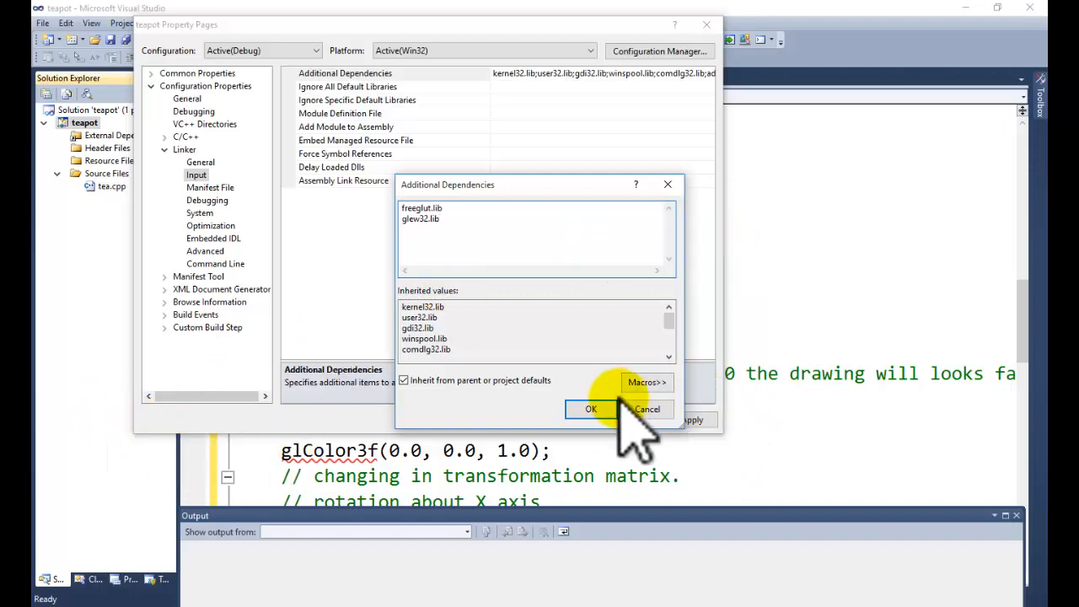
click(592, 409)
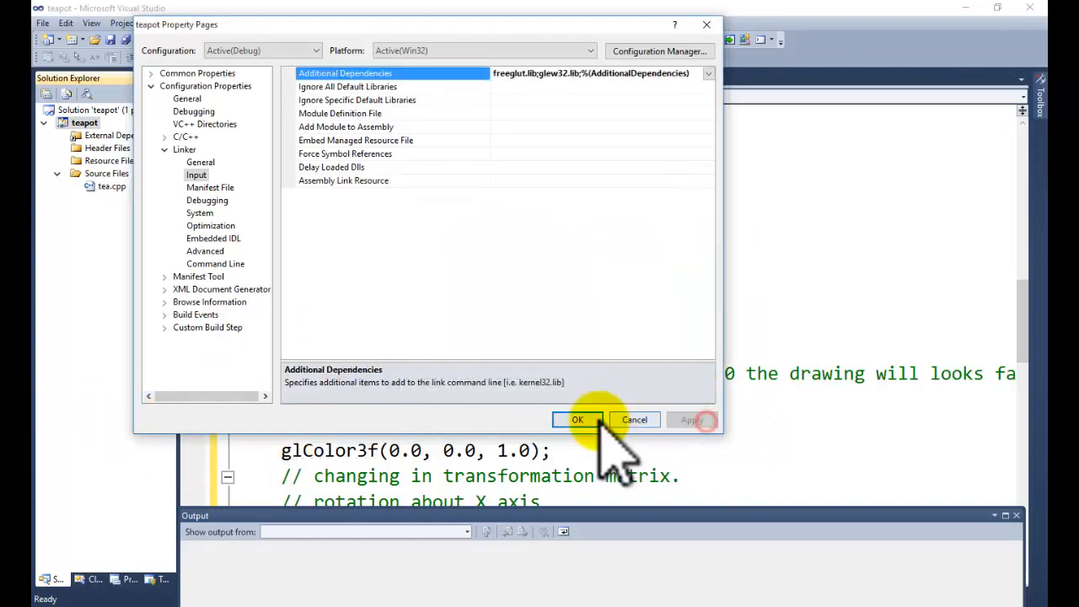
click(577, 420)
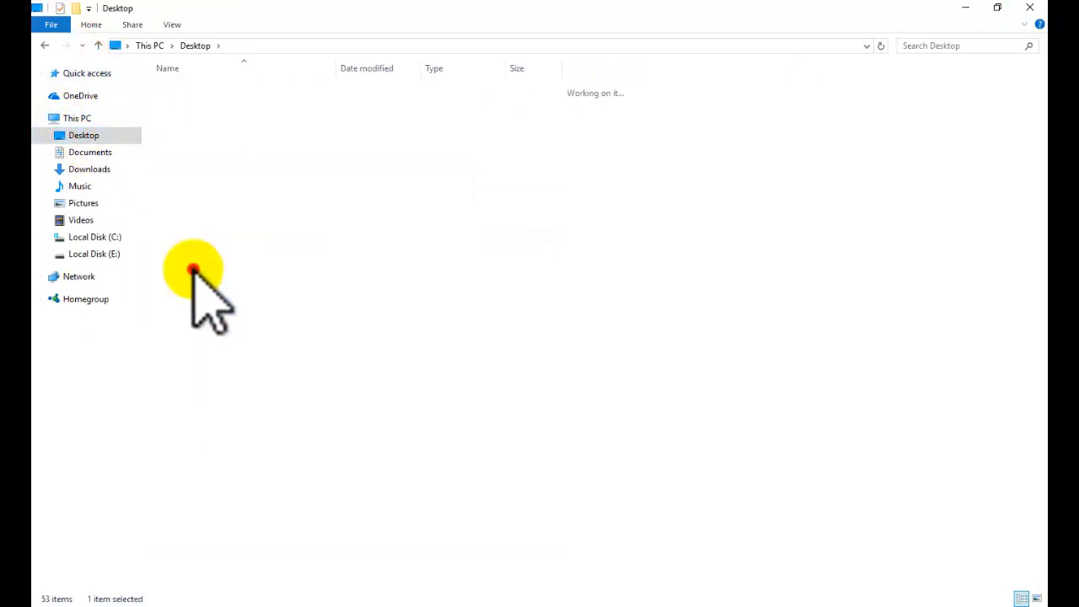
double_click(194, 270)
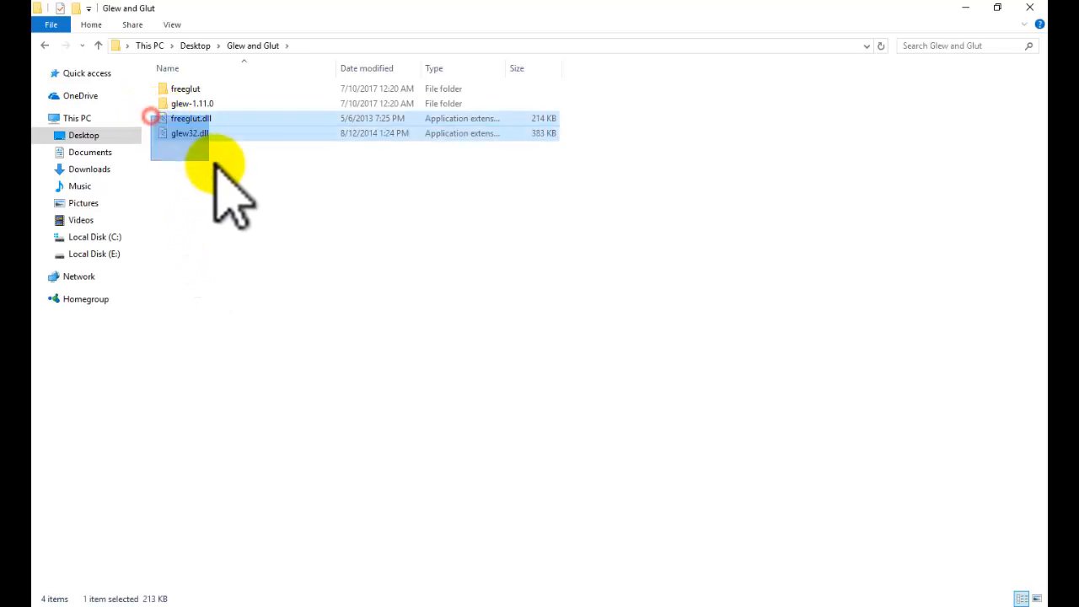
click(190, 118)
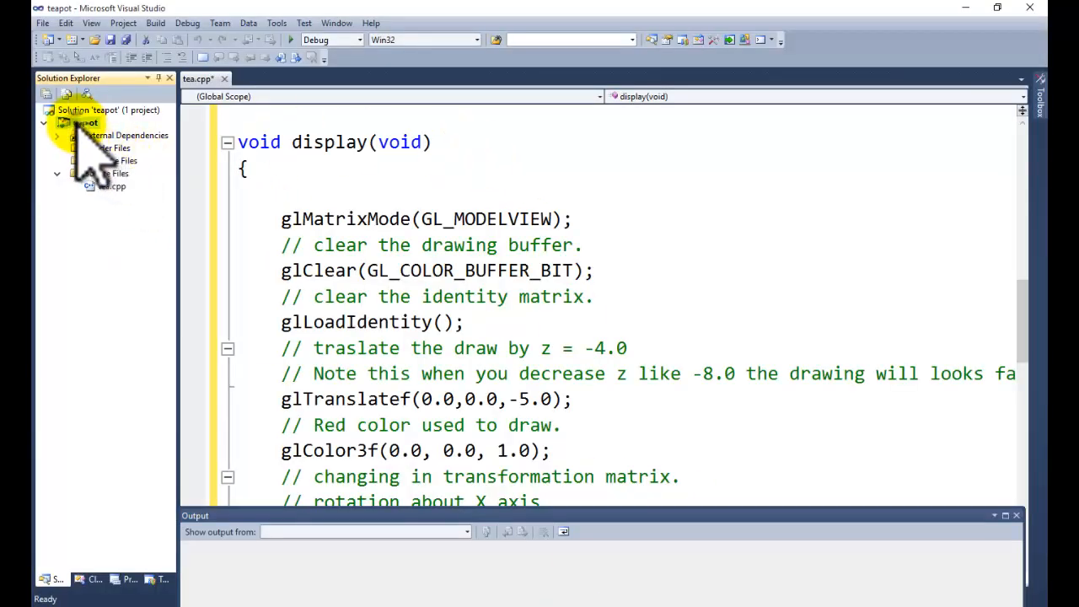
right_click(83, 122)
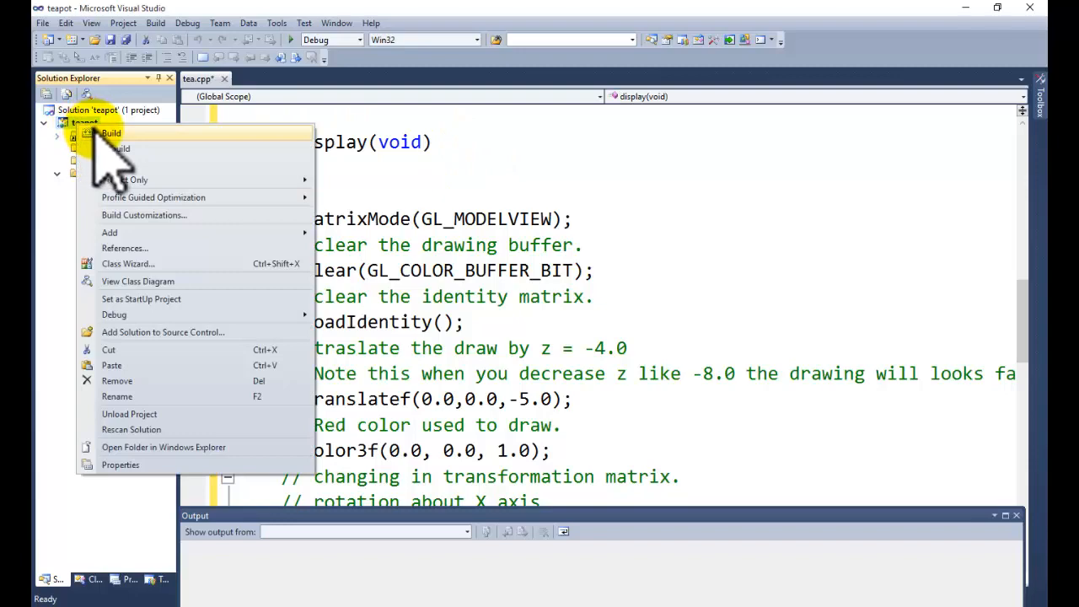
mouse_move(164, 447)
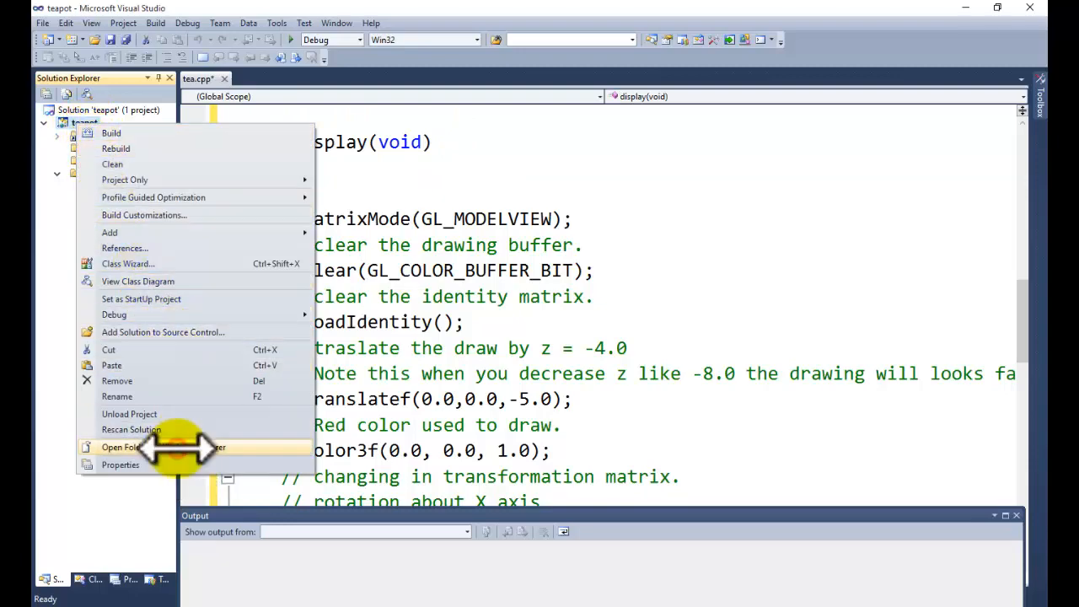
click(135, 447)
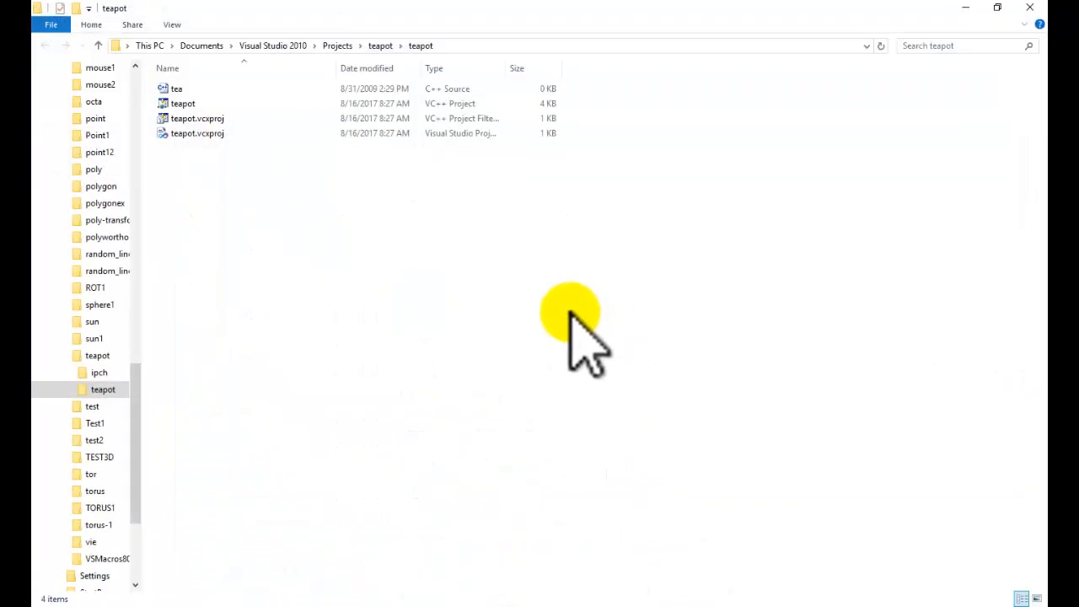
double_click(177, 88)
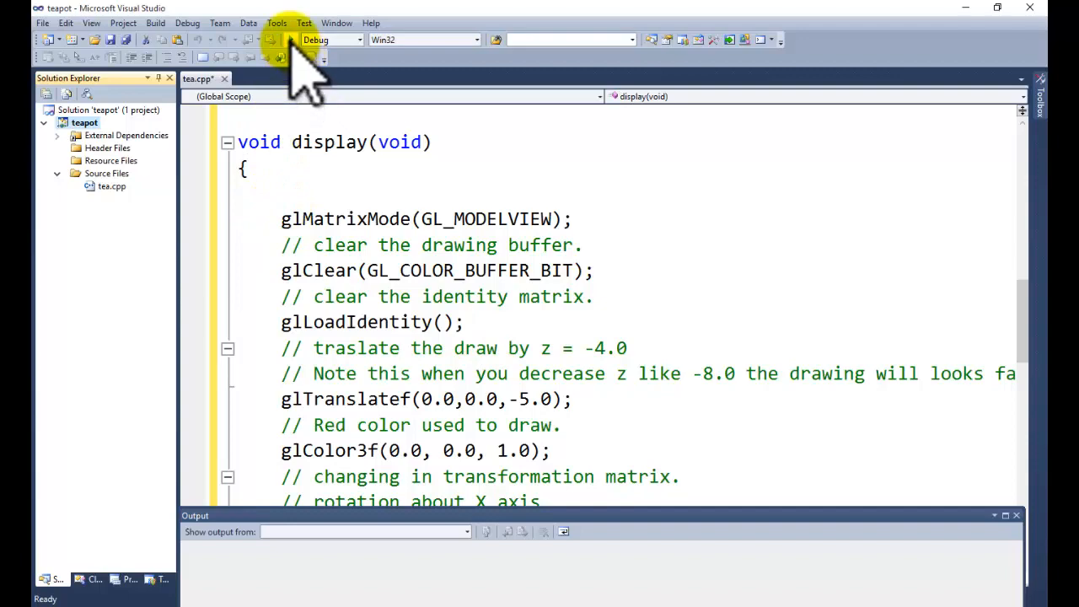
Build and run the project, watch the blue wireframe teapot, then close its window.
click(289, 56)
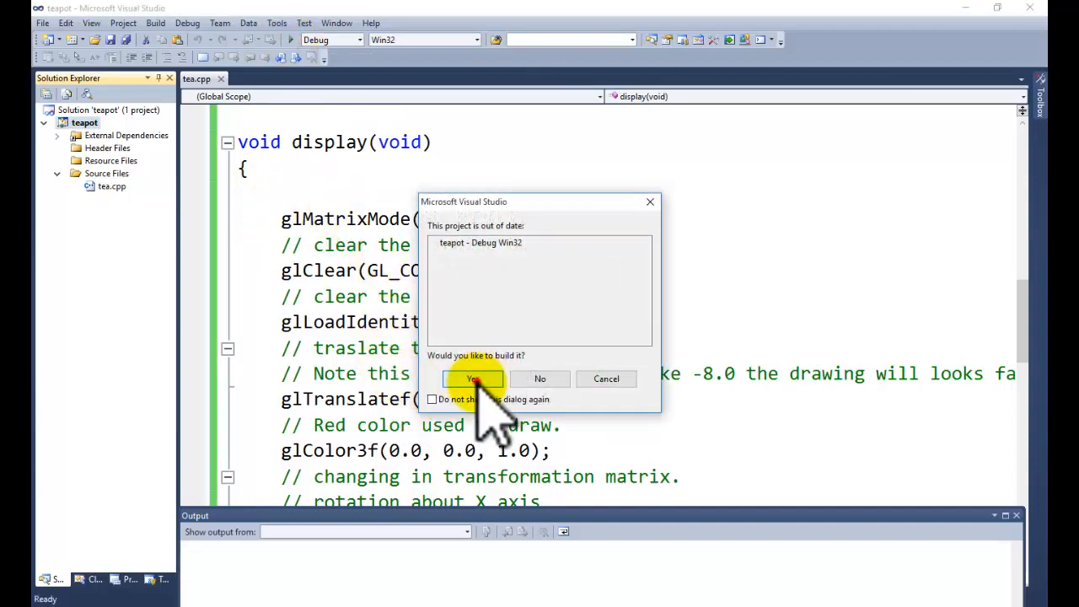
click(472, 379)
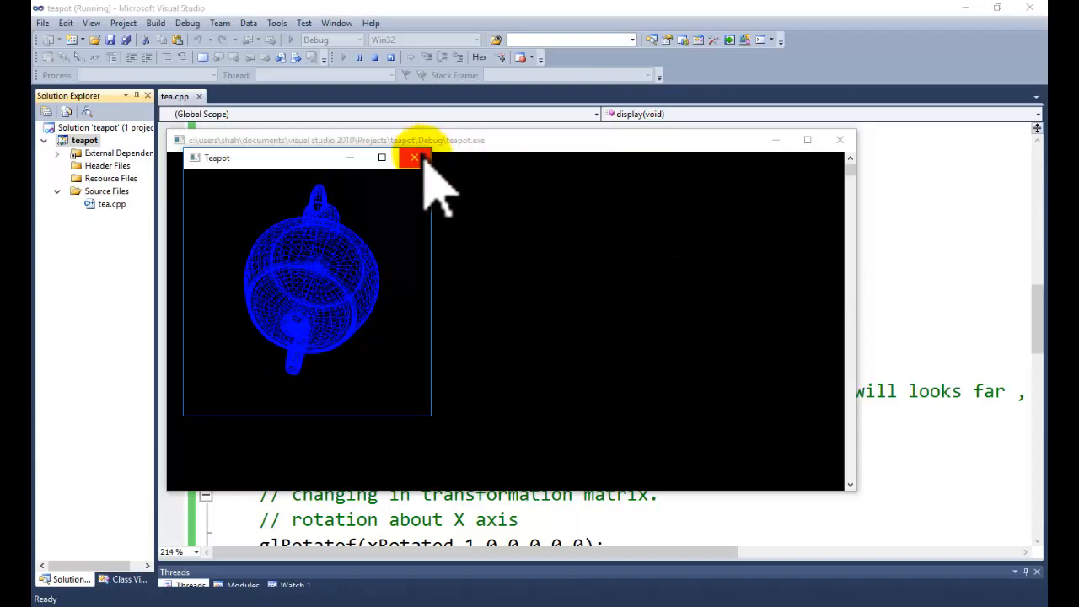
click(414, 158)
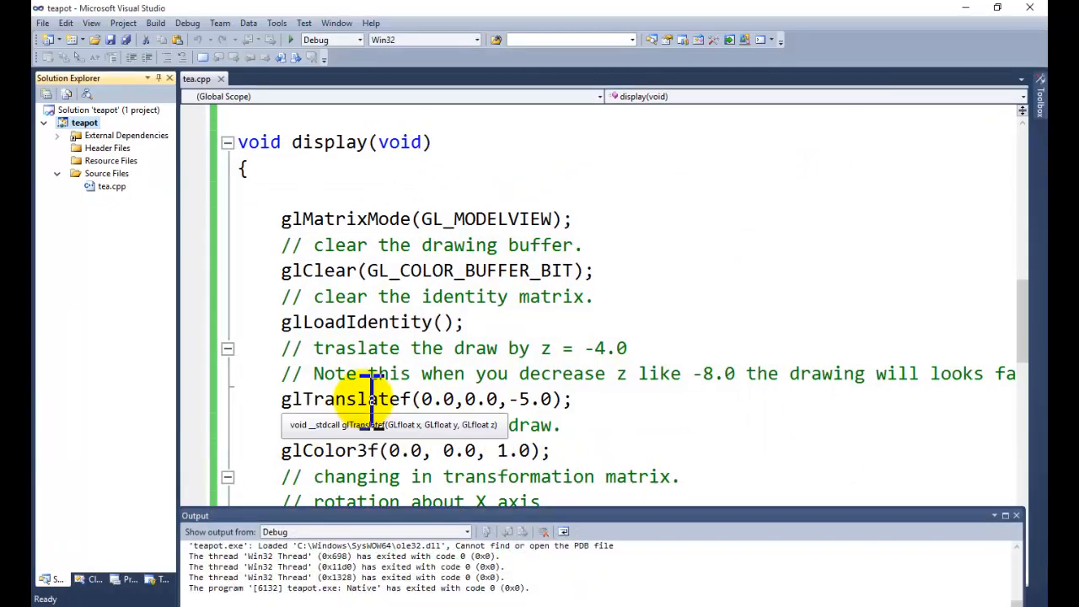
Comment out the glRotatef(xRotated…) line, rebuild and run, then close the teapot window.
scroll(down, 3)
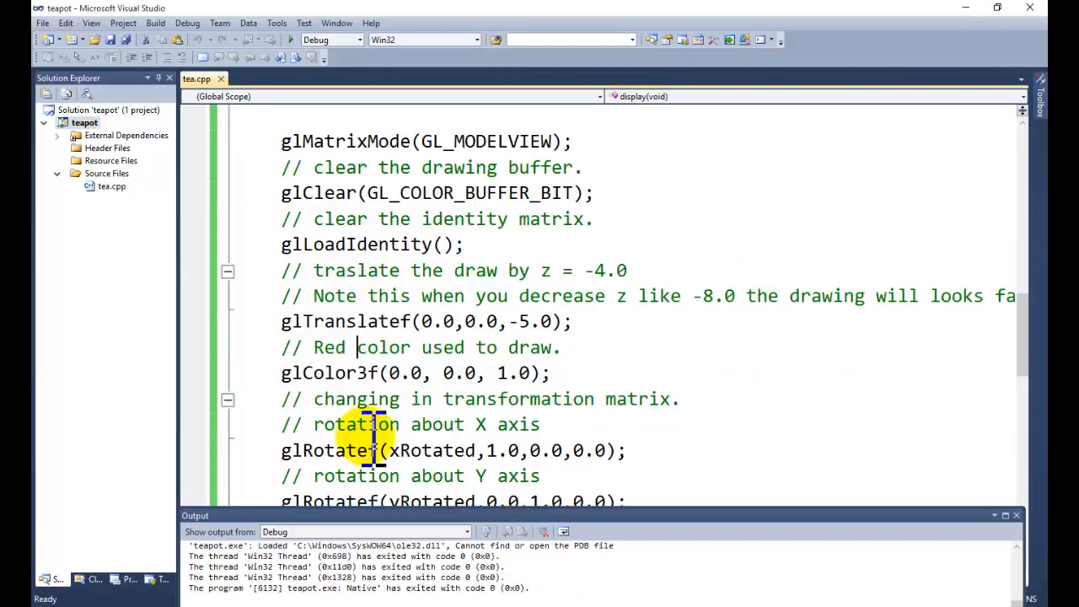
scroll(down, 3)
text(//)
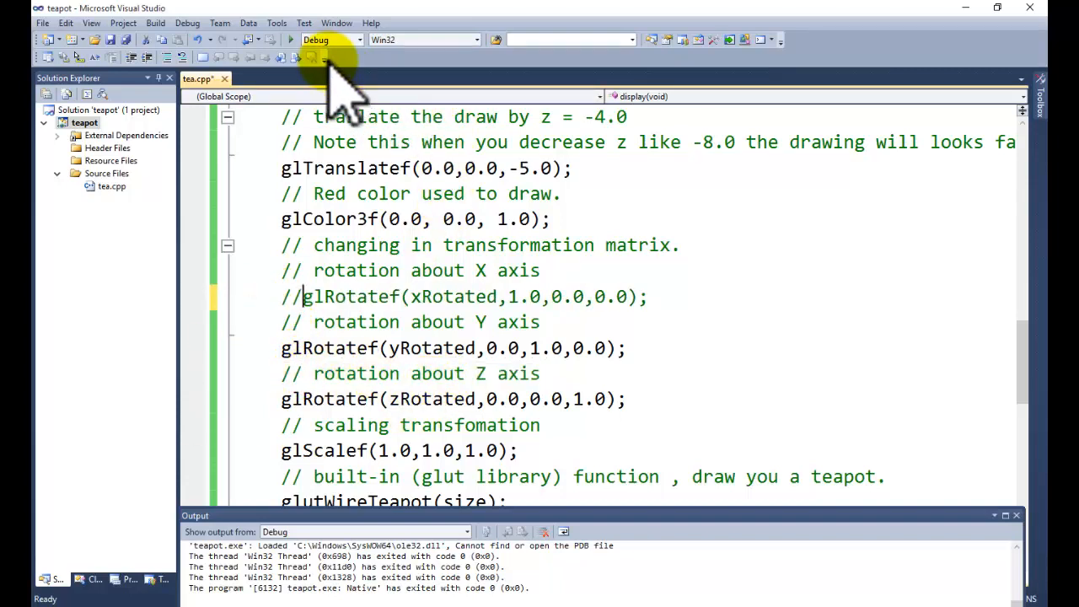
click(291, 40)
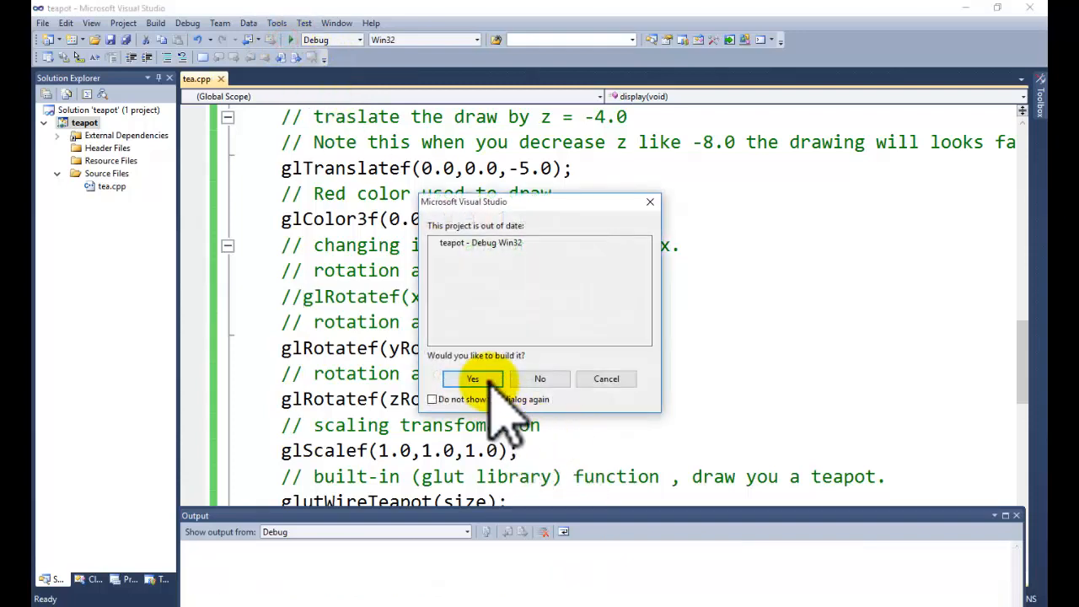
click(473, 379)
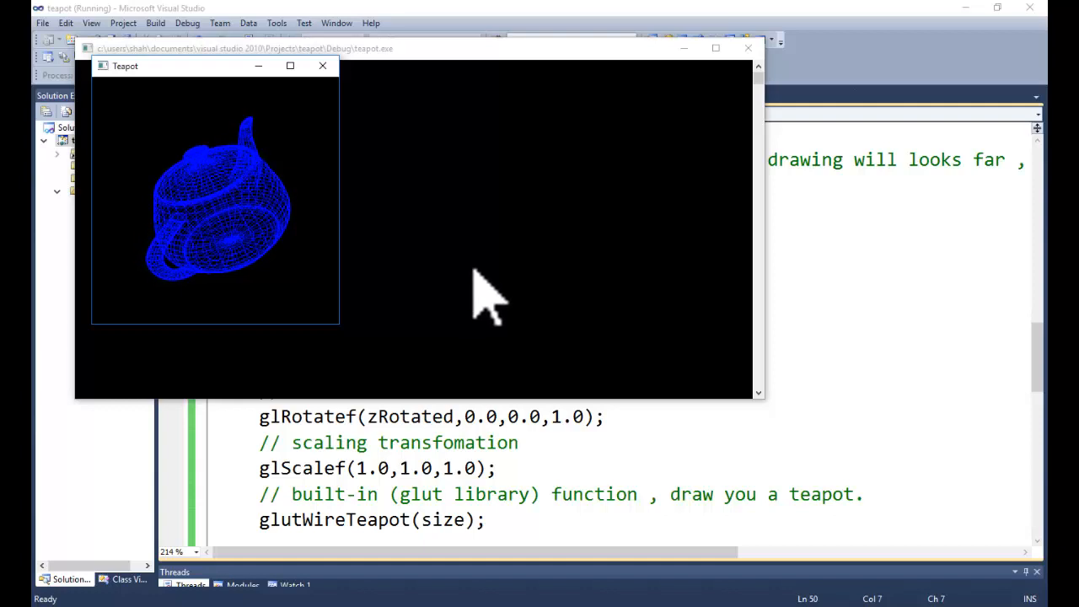
mouse_move(322, 66)
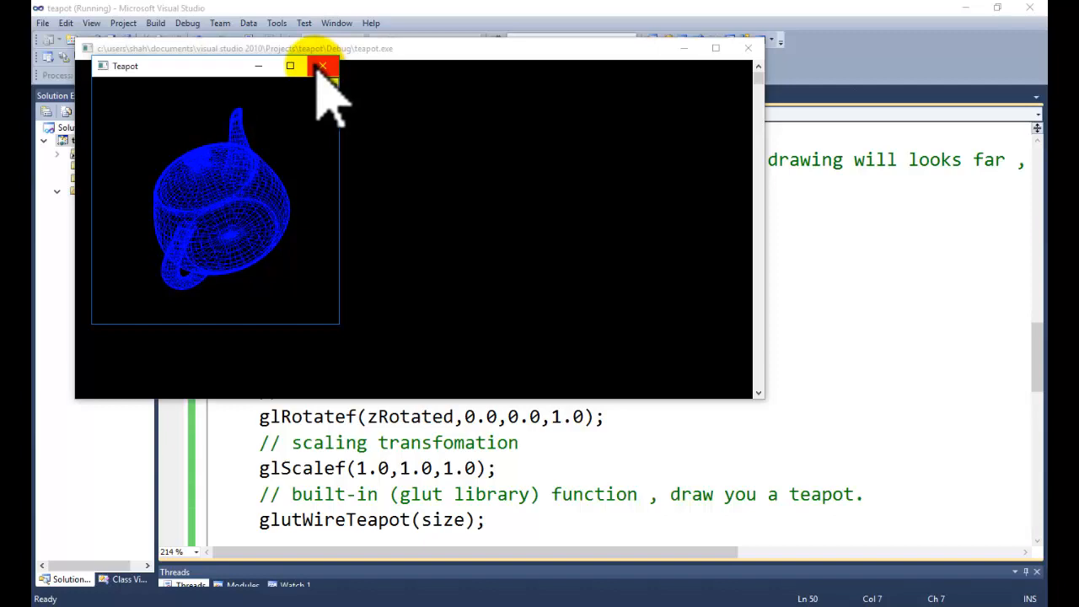
click(322, 66)
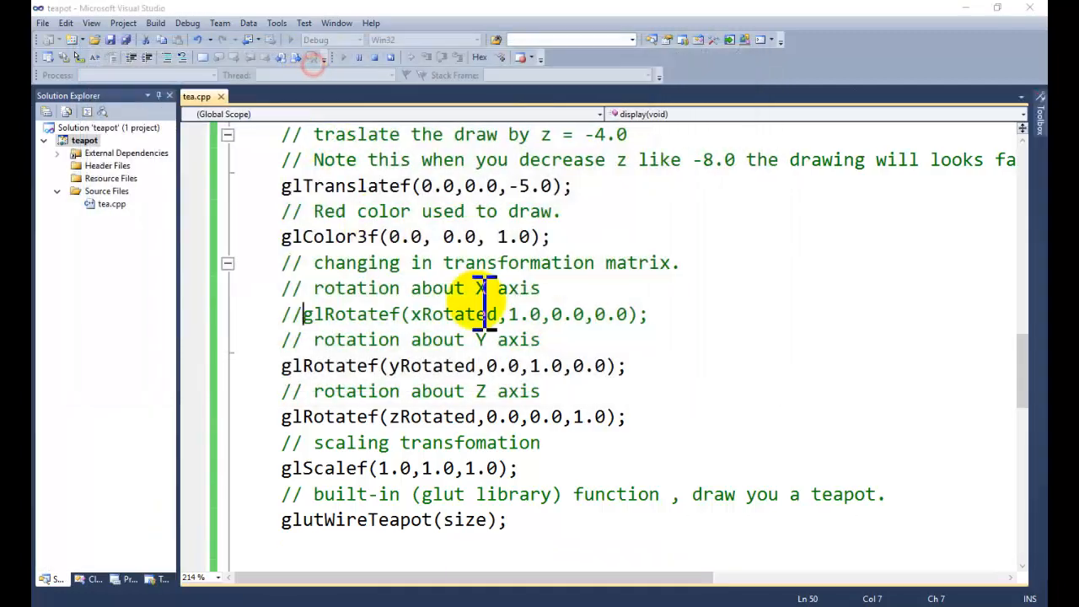
Change the glutWireTeapot(size) call to glutSolidTeapot(size) in tea.cpp.
click(342, 39)
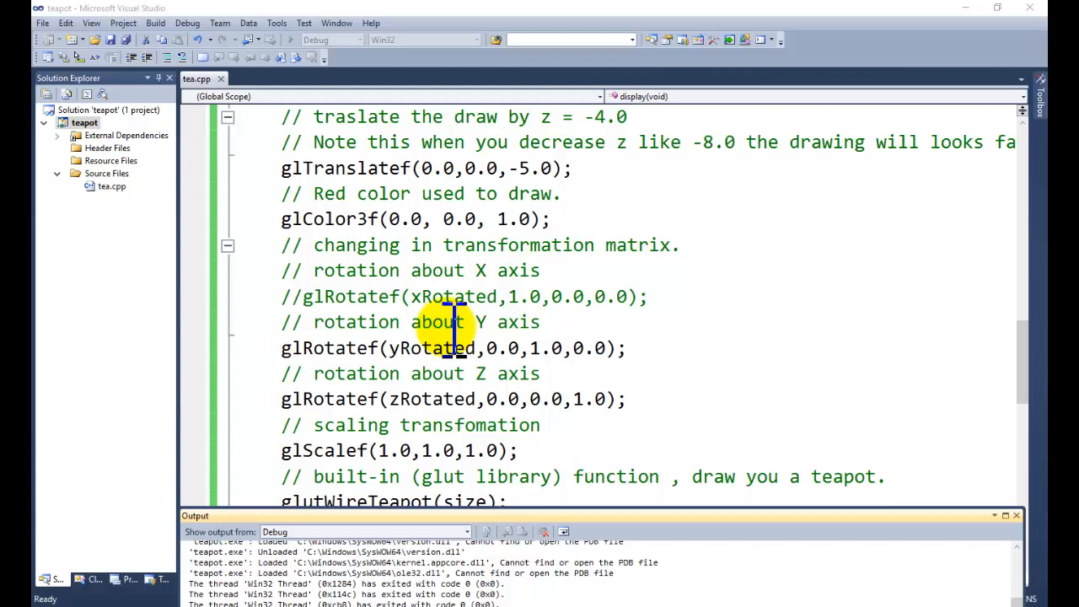
scroll(down, 3)
text(Solid)
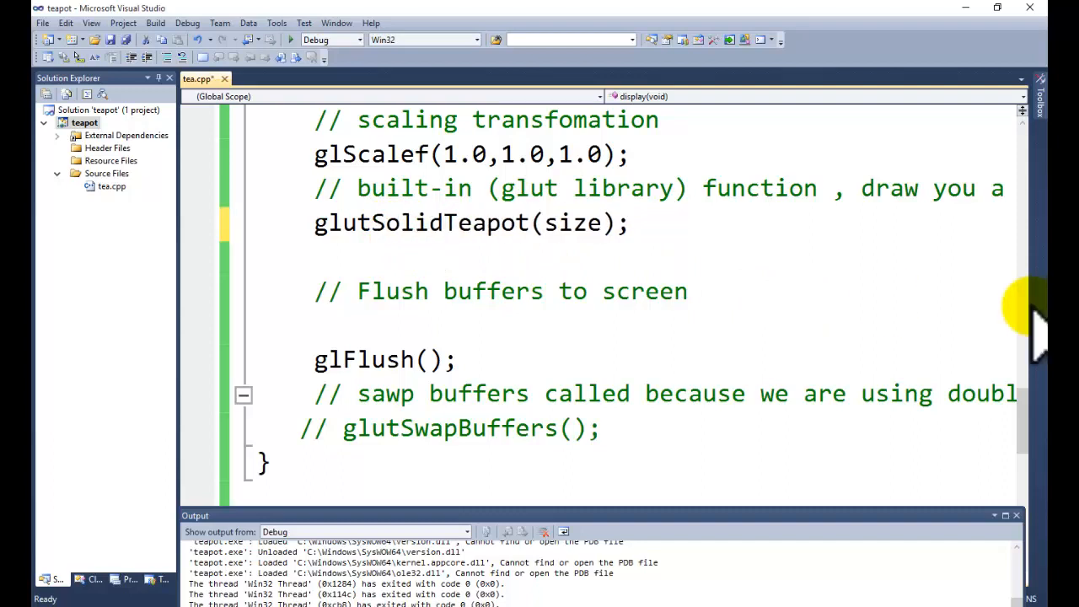
mouse_move(404, 223)
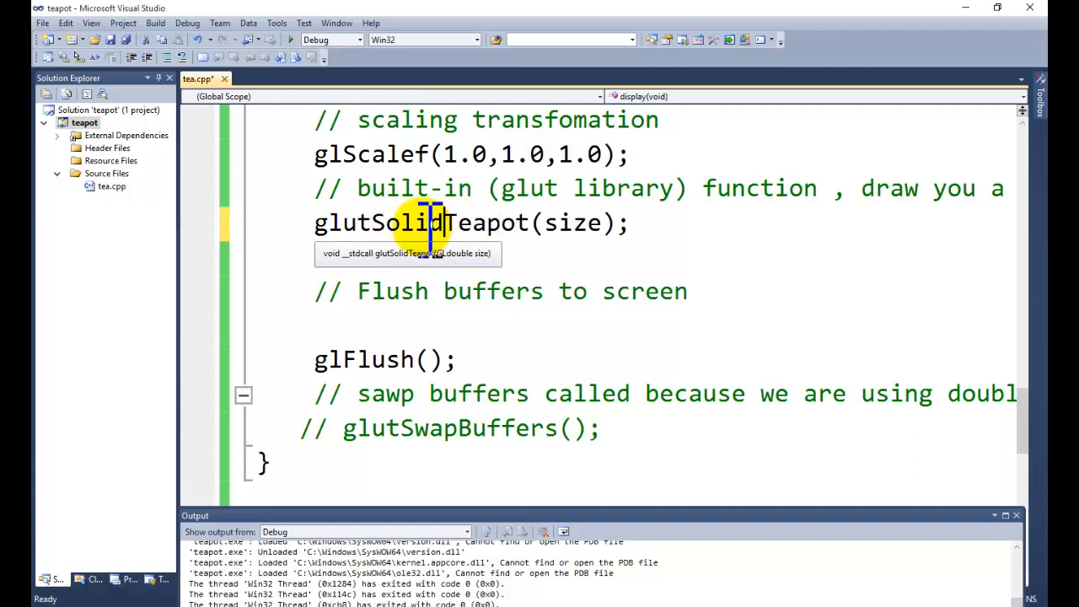
mouse_move(312, 76)
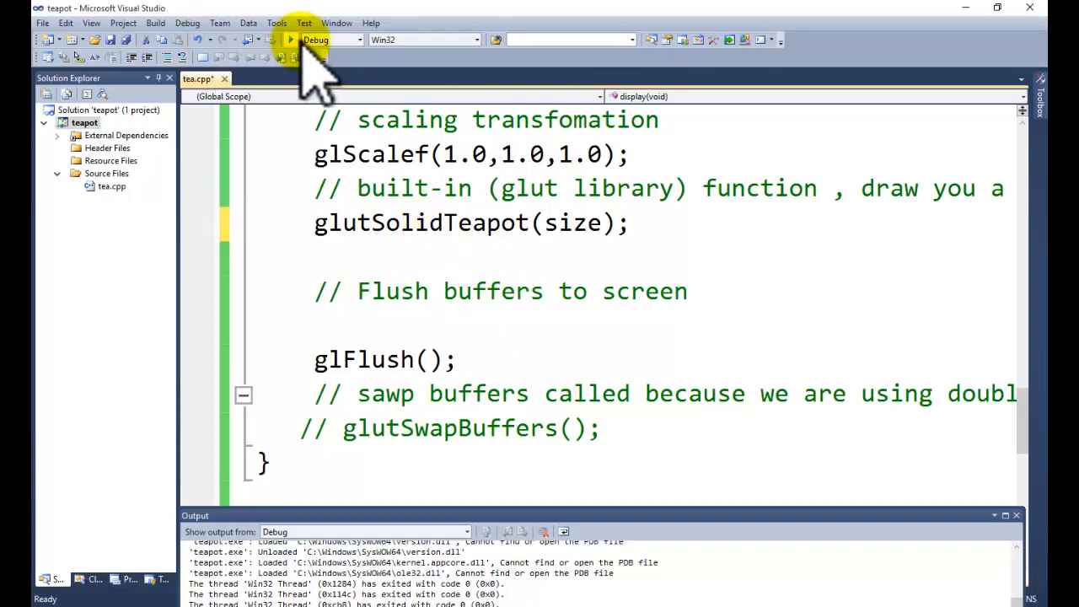
mouse_move(291, 39)
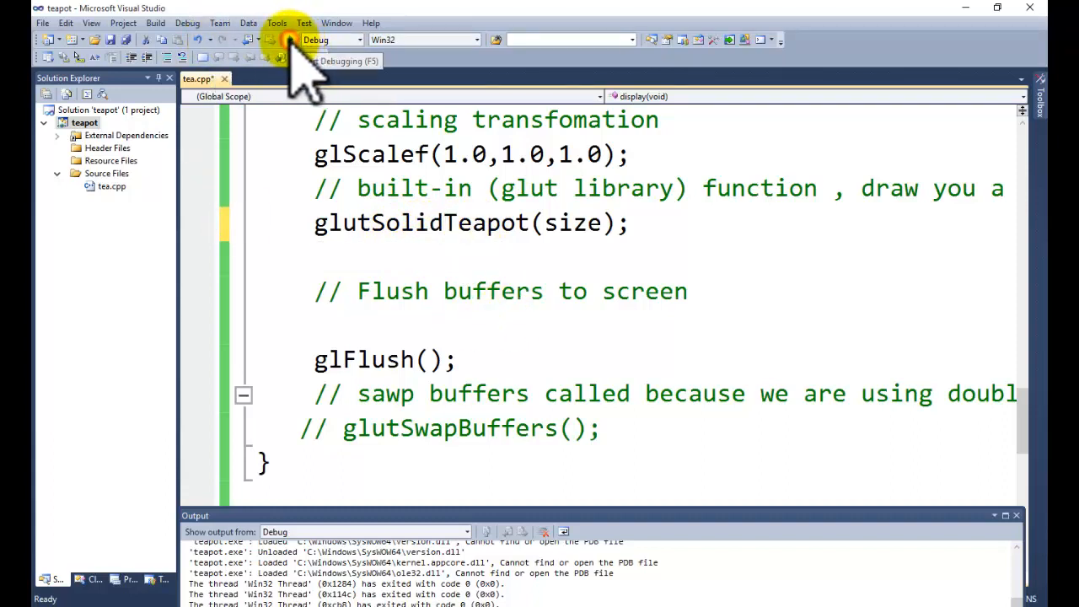
Rebuild and run the project to show the rotating solid blue teapot.
click(291, 39)
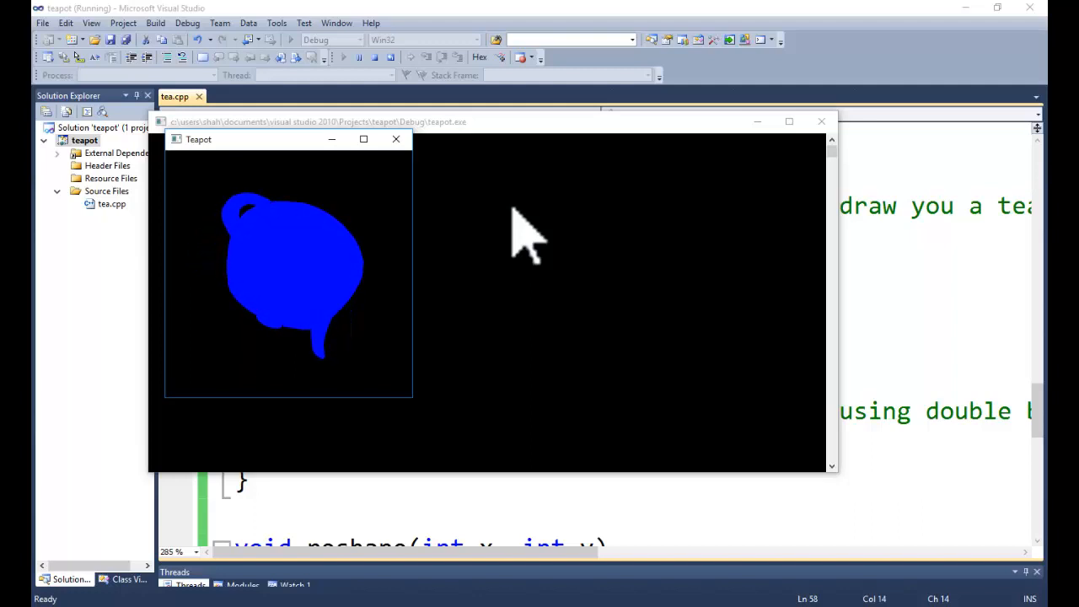
mouse_move(514, 228)
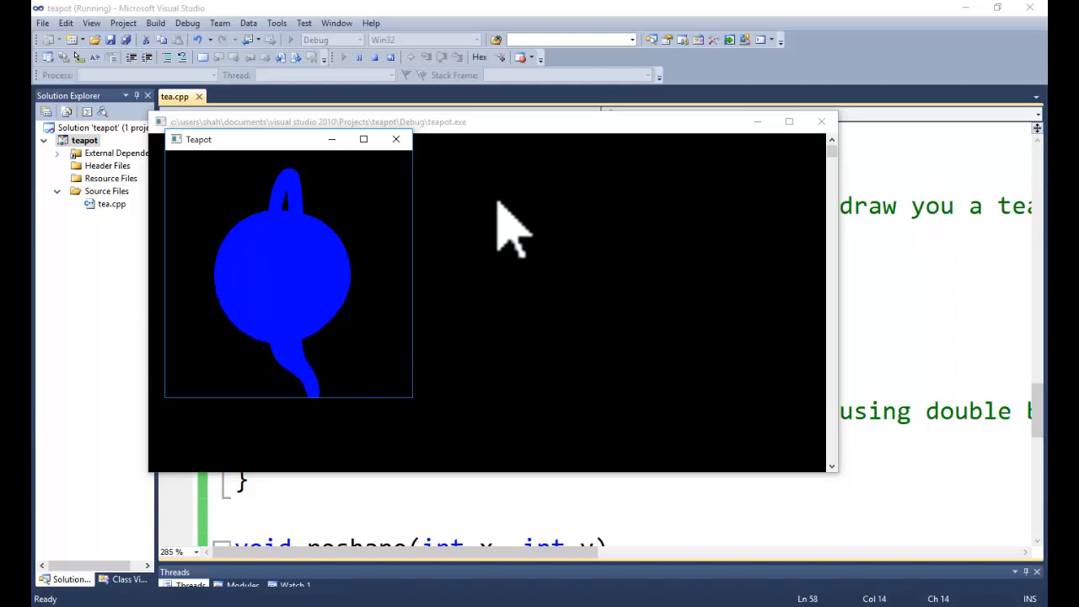
mouse_move(539, 283)
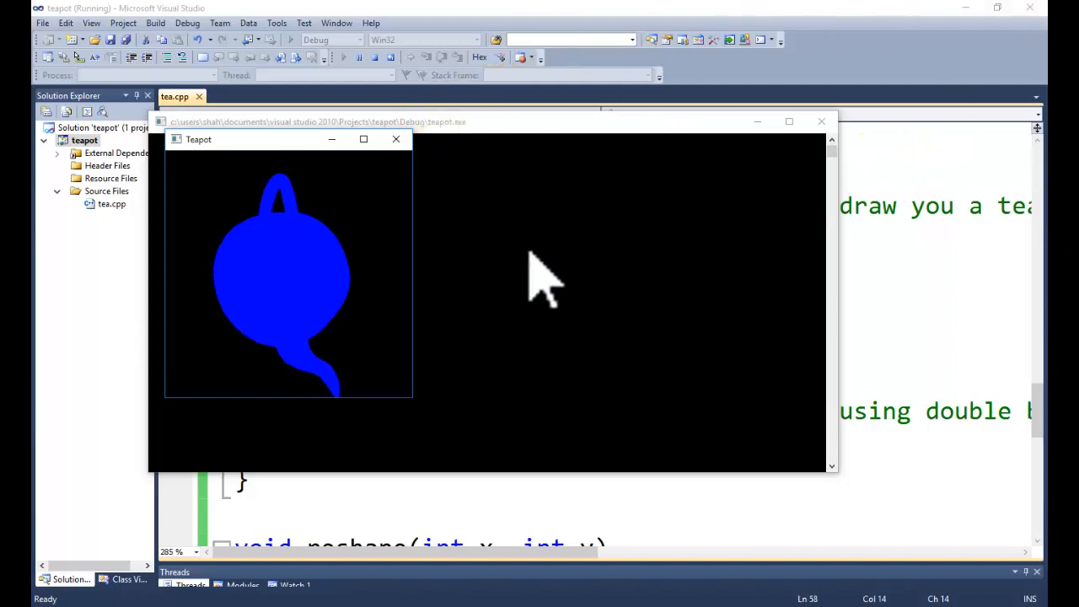